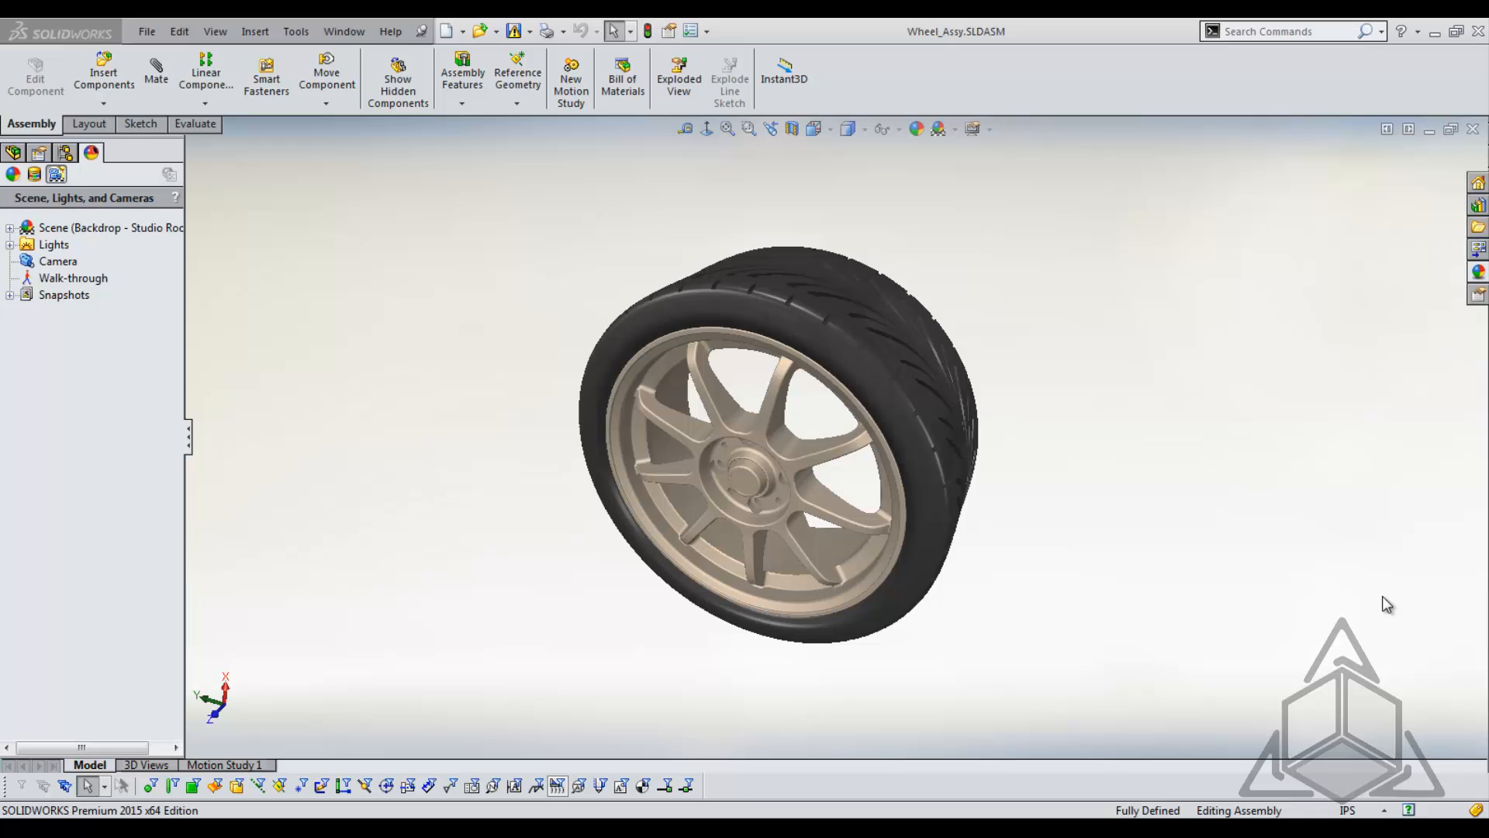
mouse_move(1439, 317)
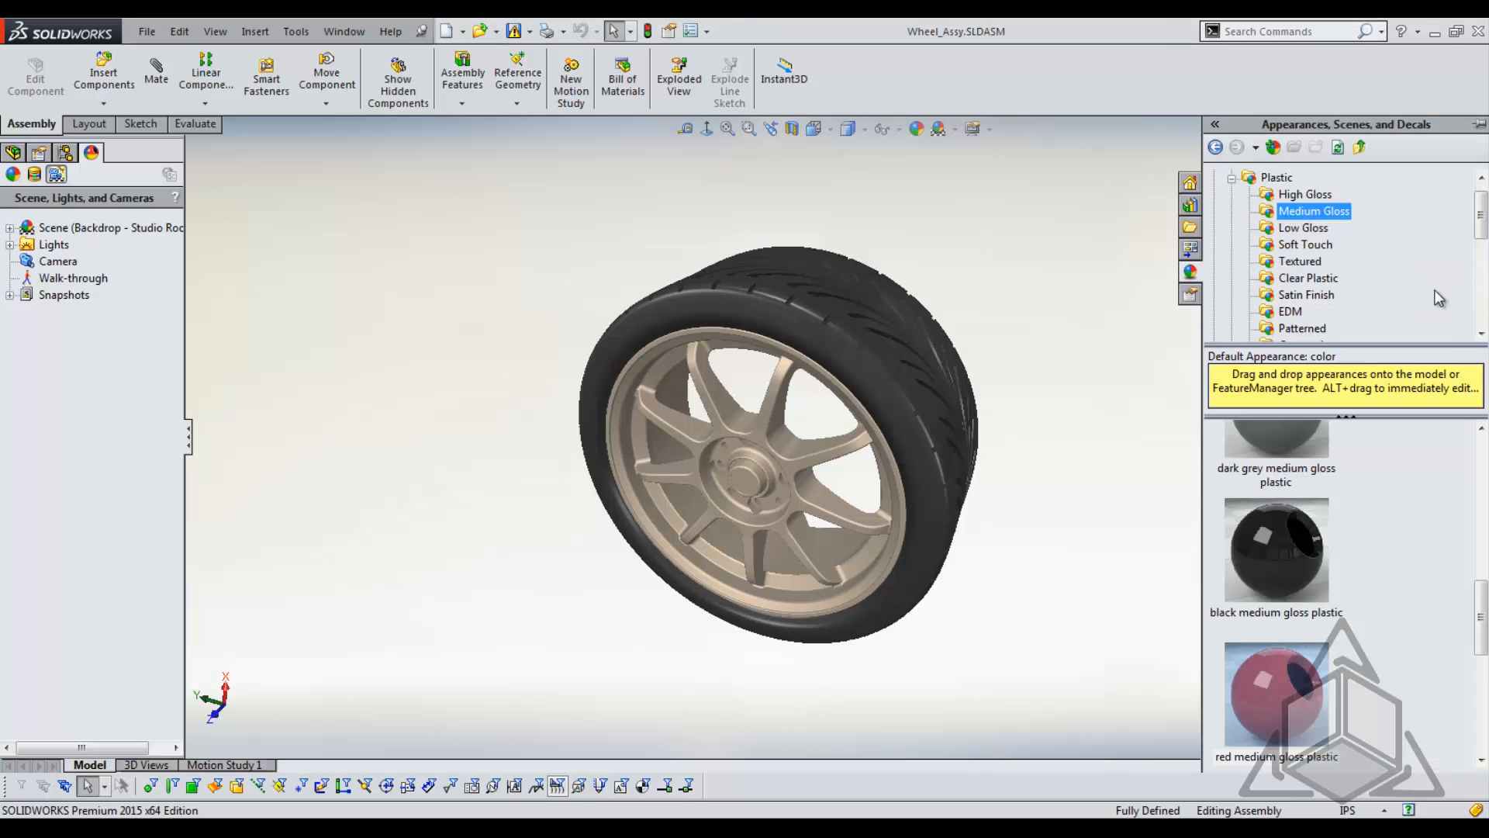
mouse_move(1418, 300)
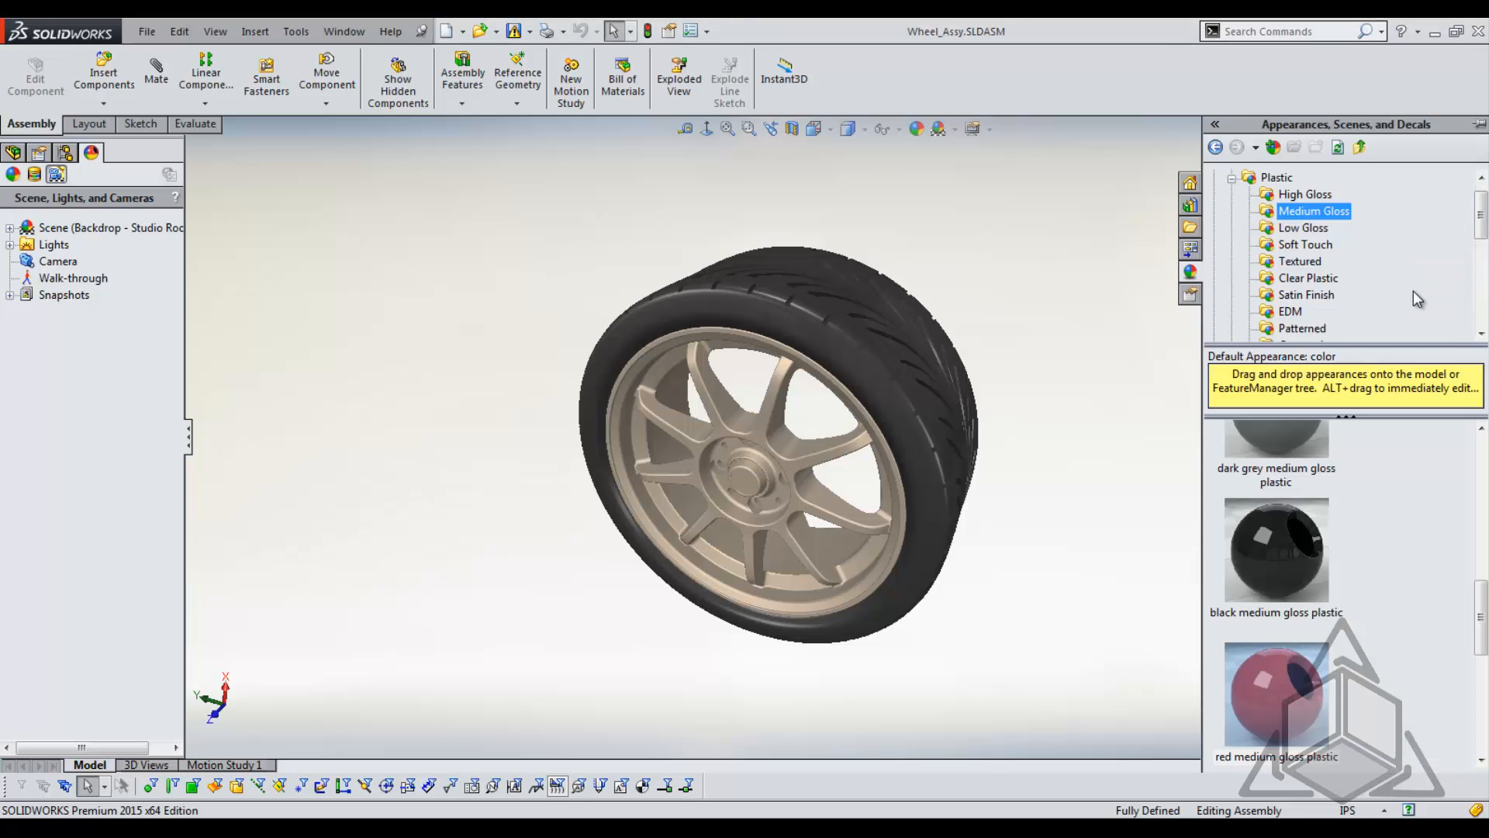
mouse_move(1299, 430)
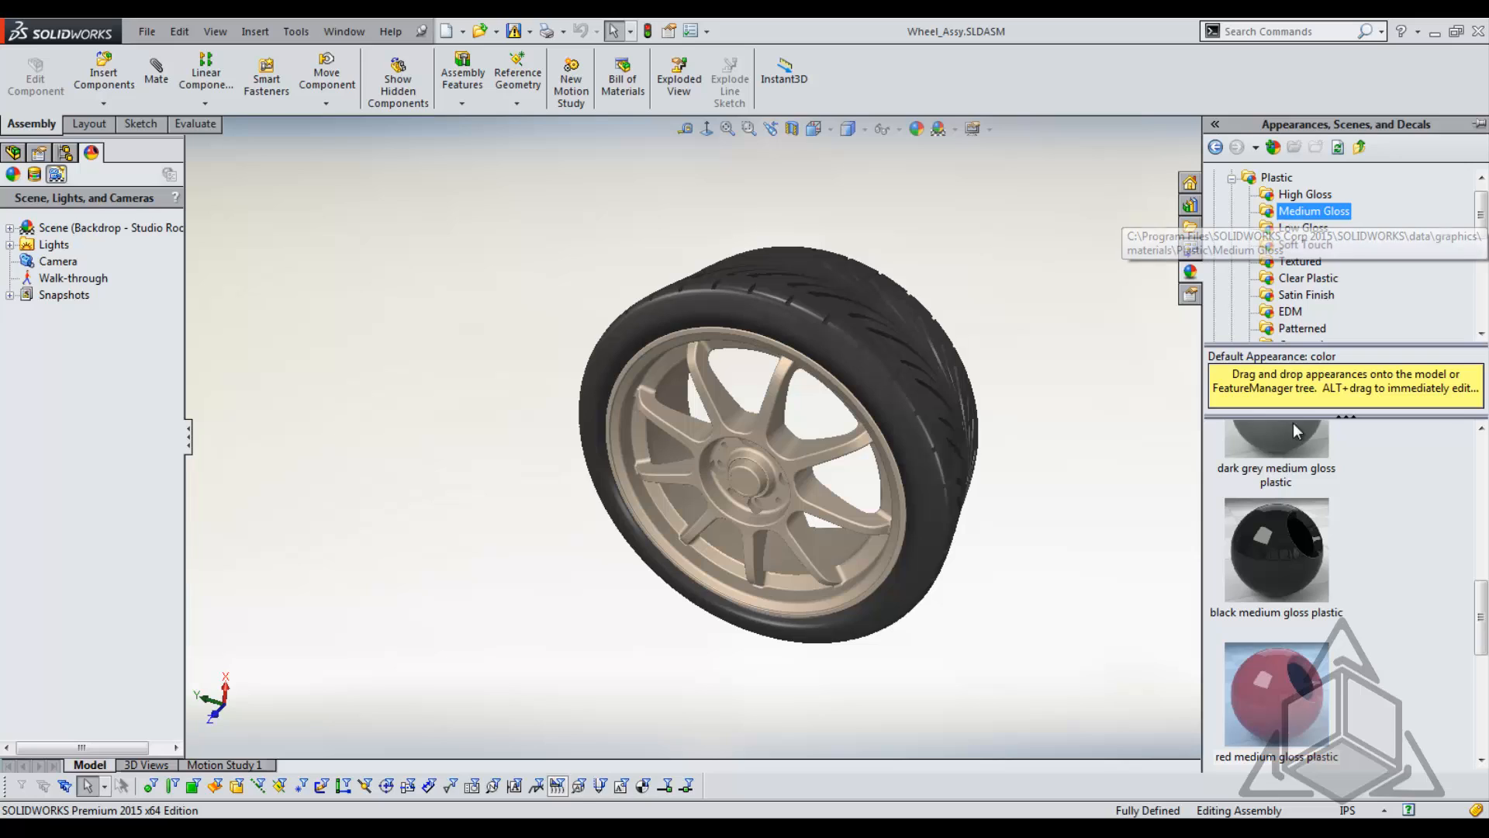
- Pick the white medium gloss plastic appearance from the Medium Gloss plastic library
scroll("down", 3)
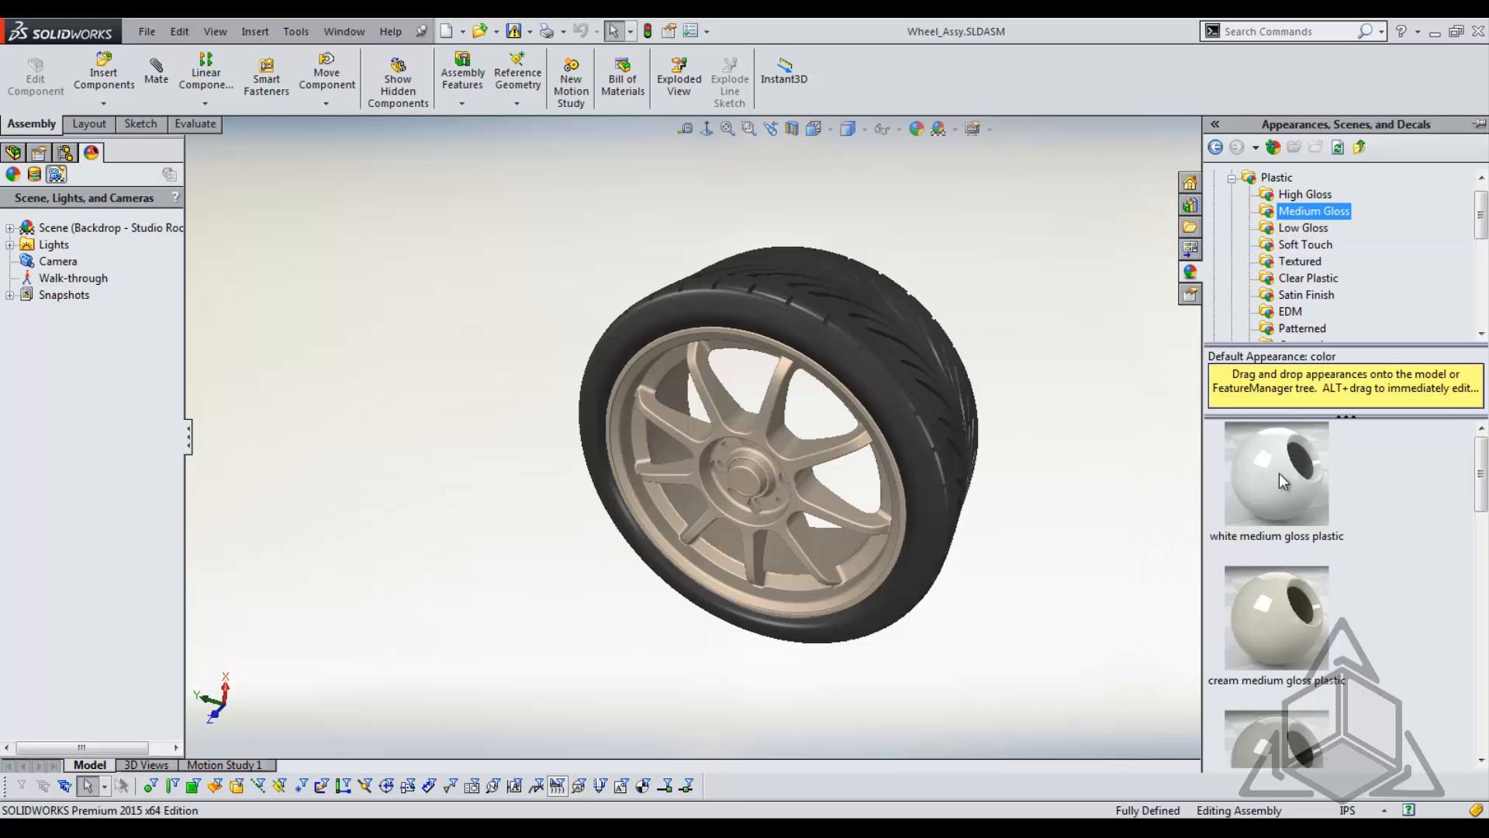
left_click(1276, 475)
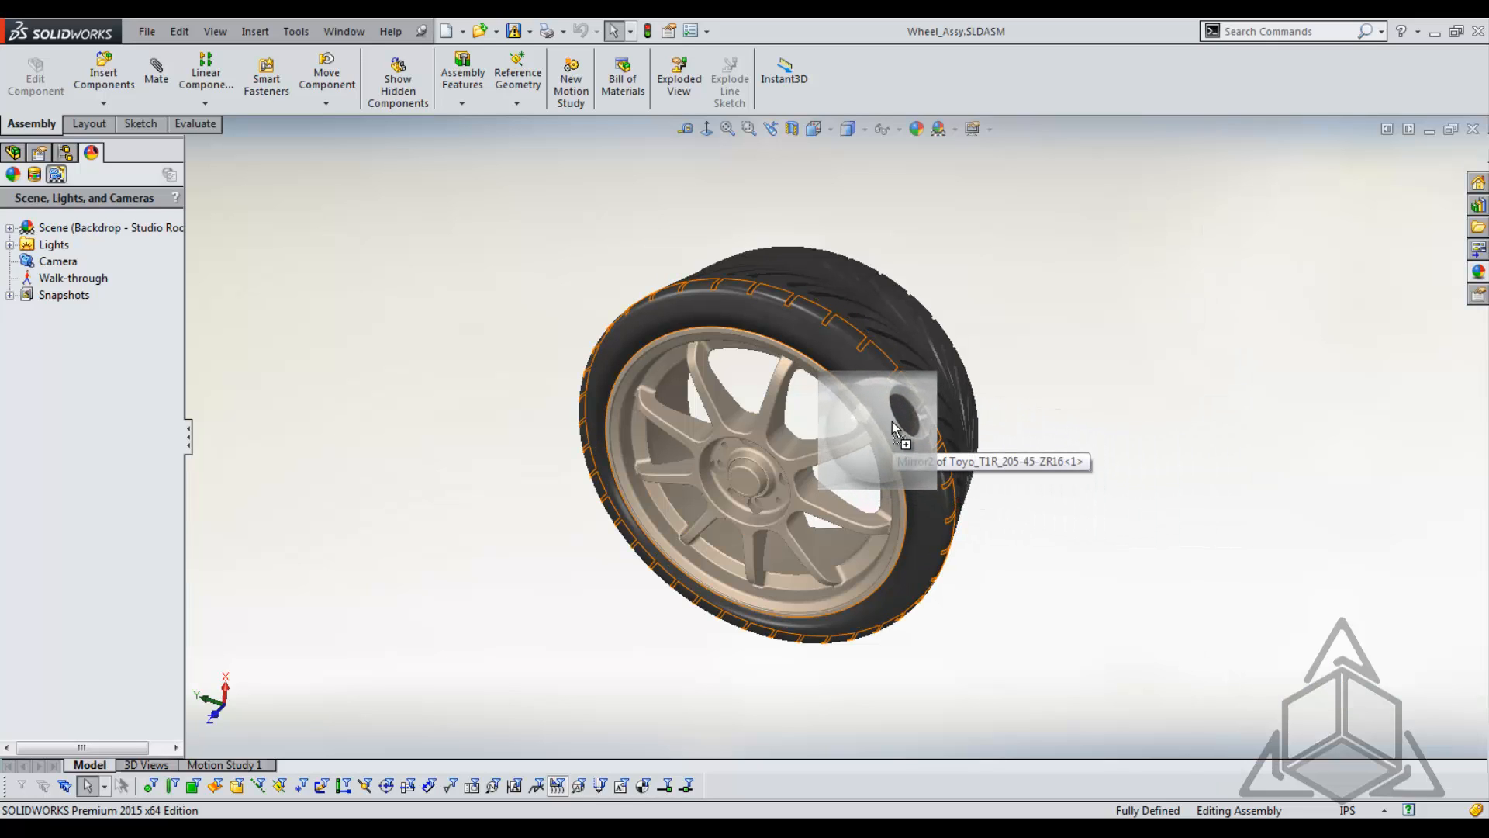
left_click(894, 428)
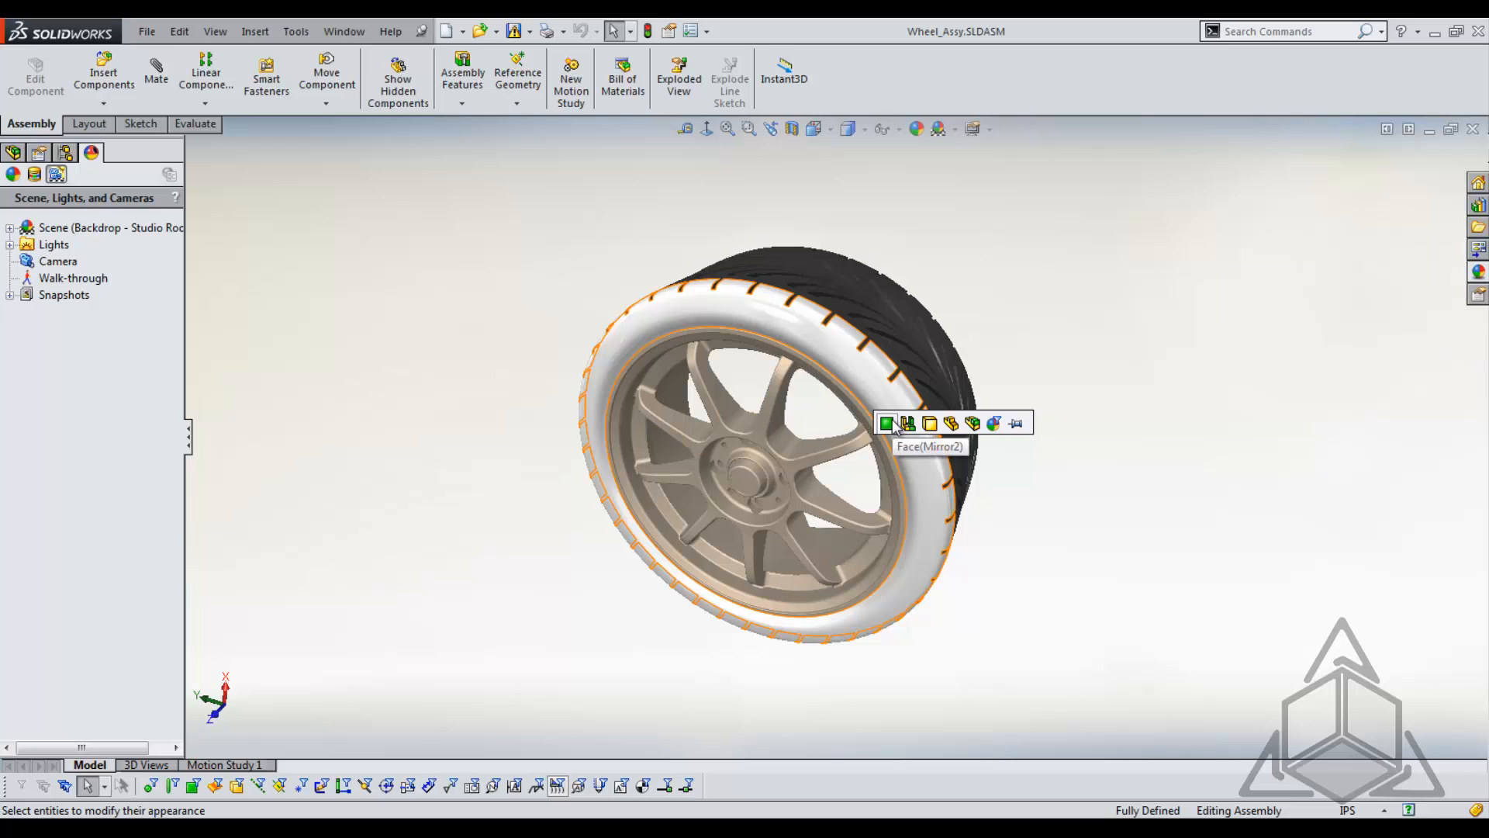
left_click(1097, 298)
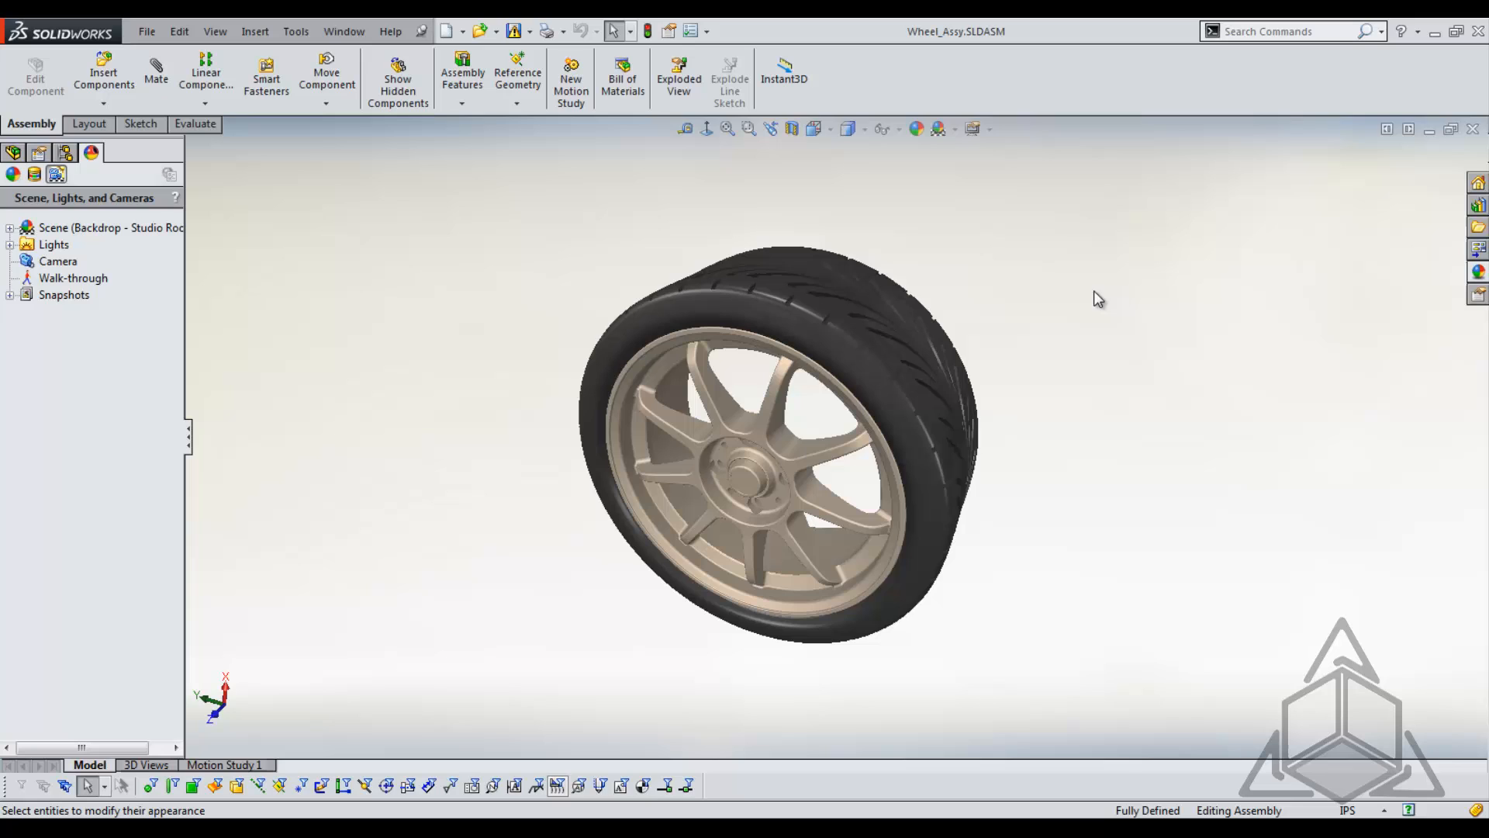
mouse_move(1478, 273)
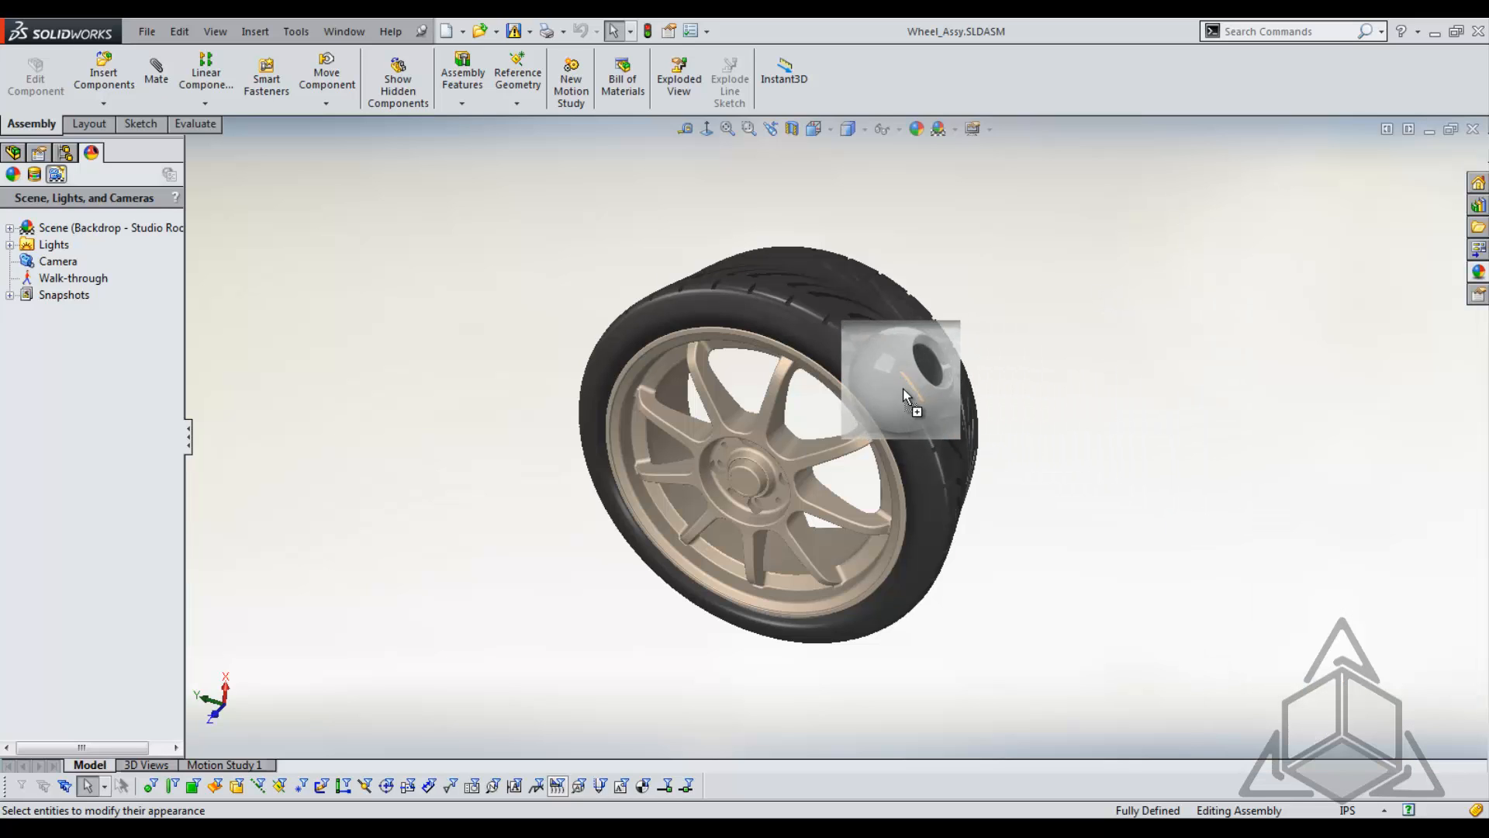
- Drop white medium gloss plastic onto the tire at part level, covering tread and sidewall
left_click(903, 394)
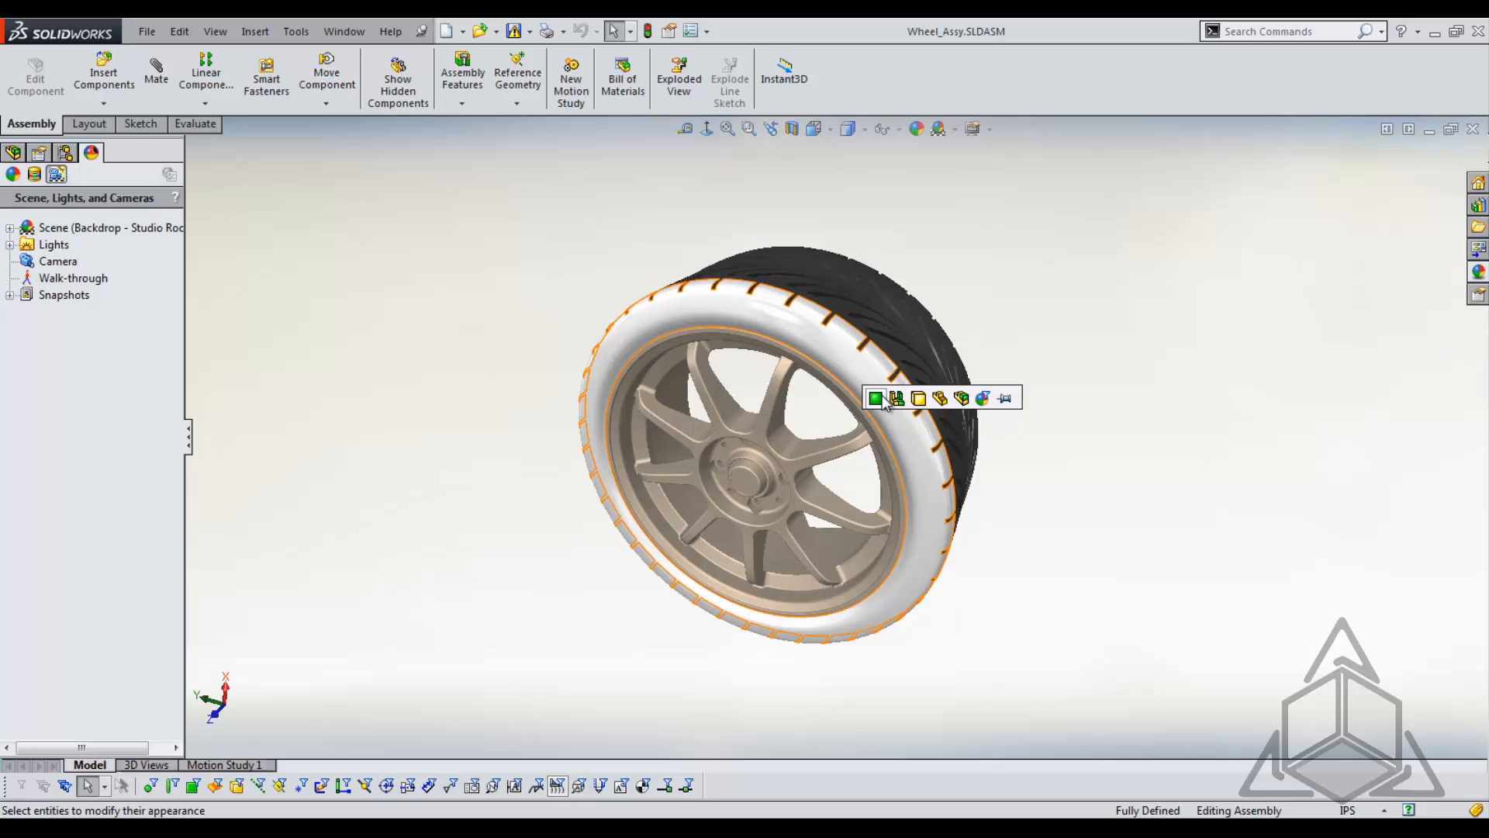
mouse_move(962, 398)
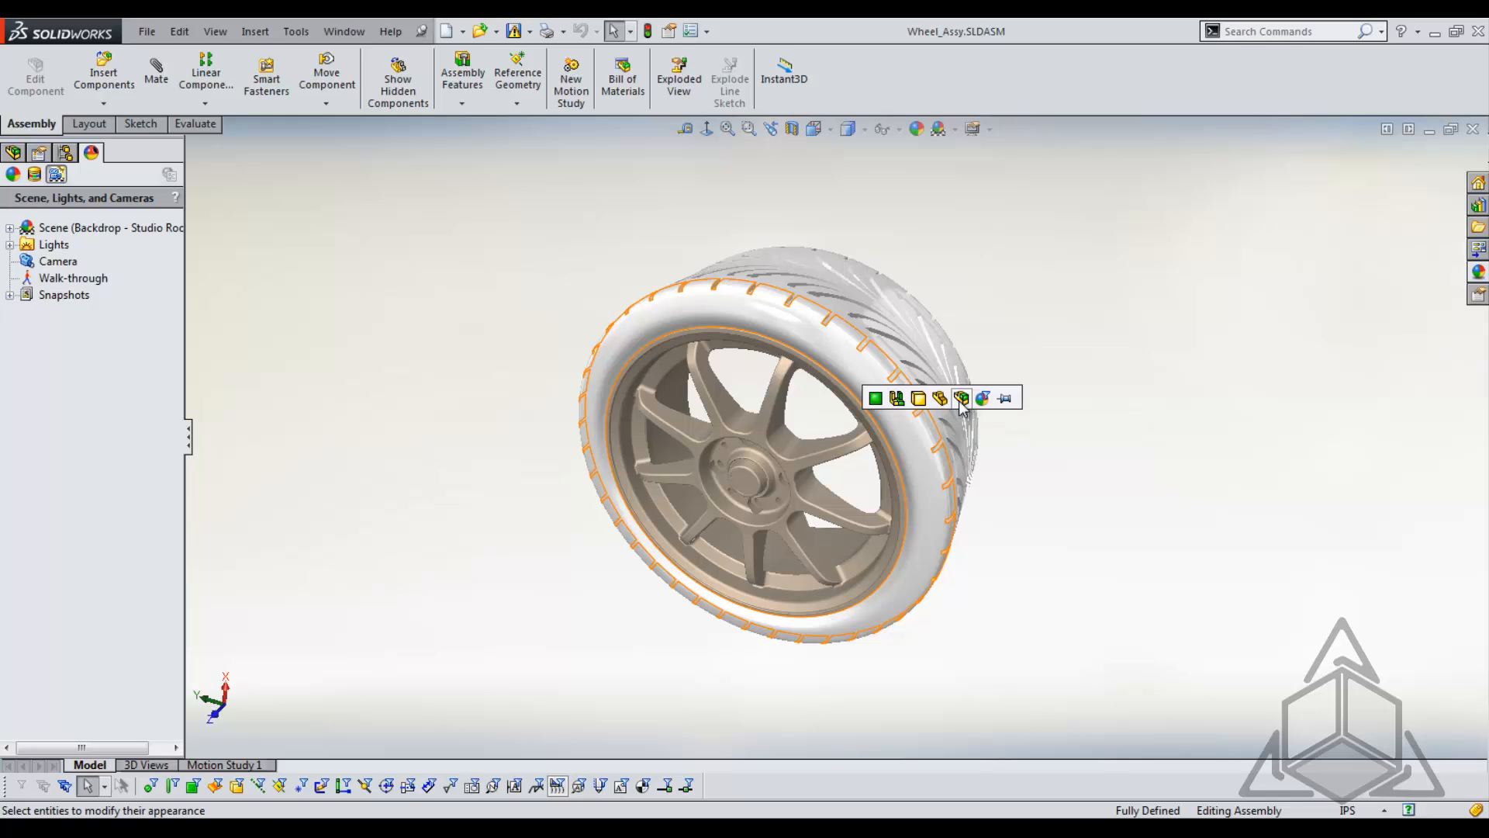
mouse_move(940, 399)
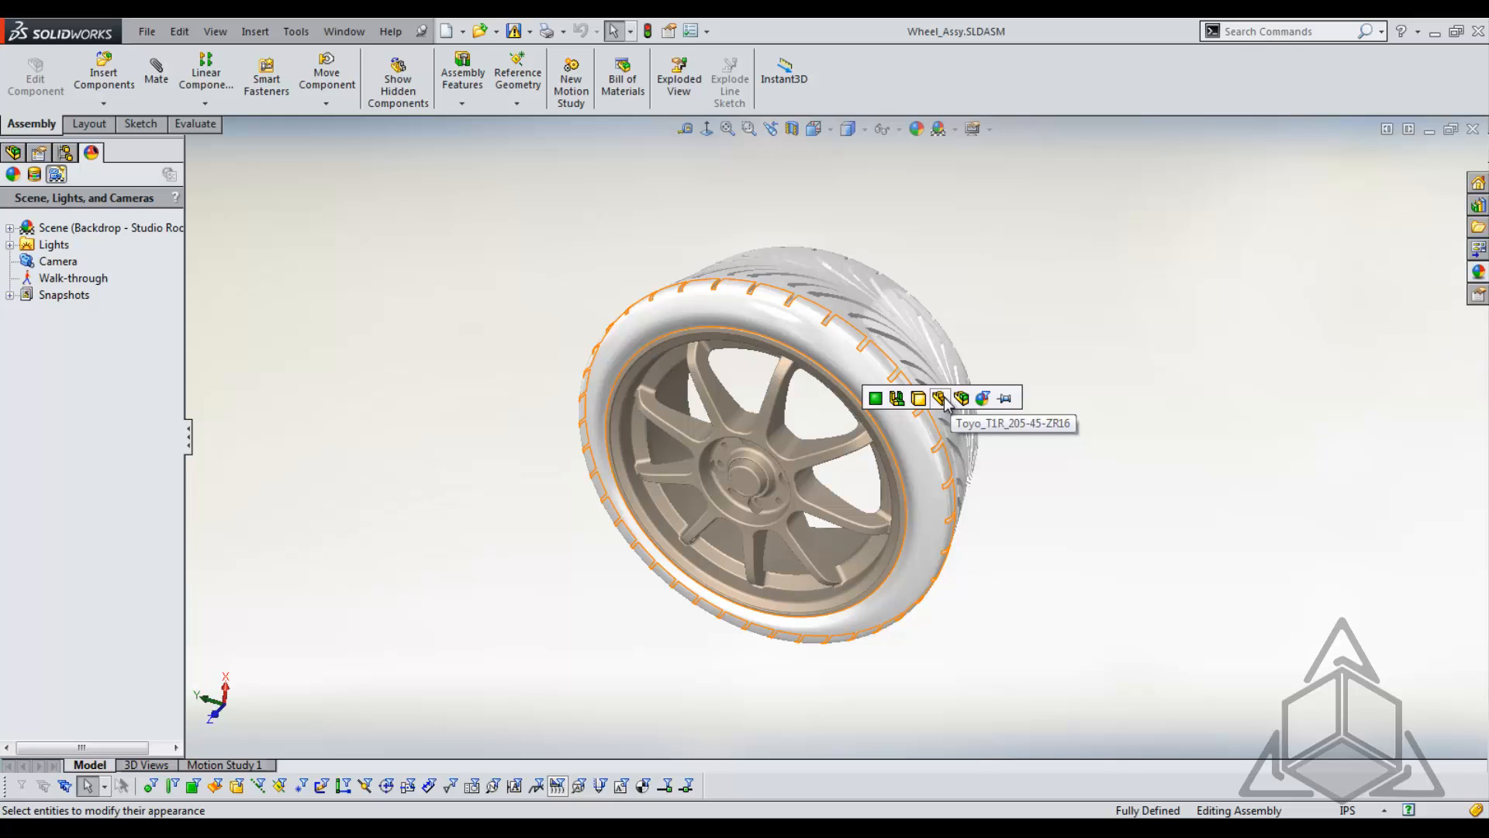
mouse_move(940, 408)
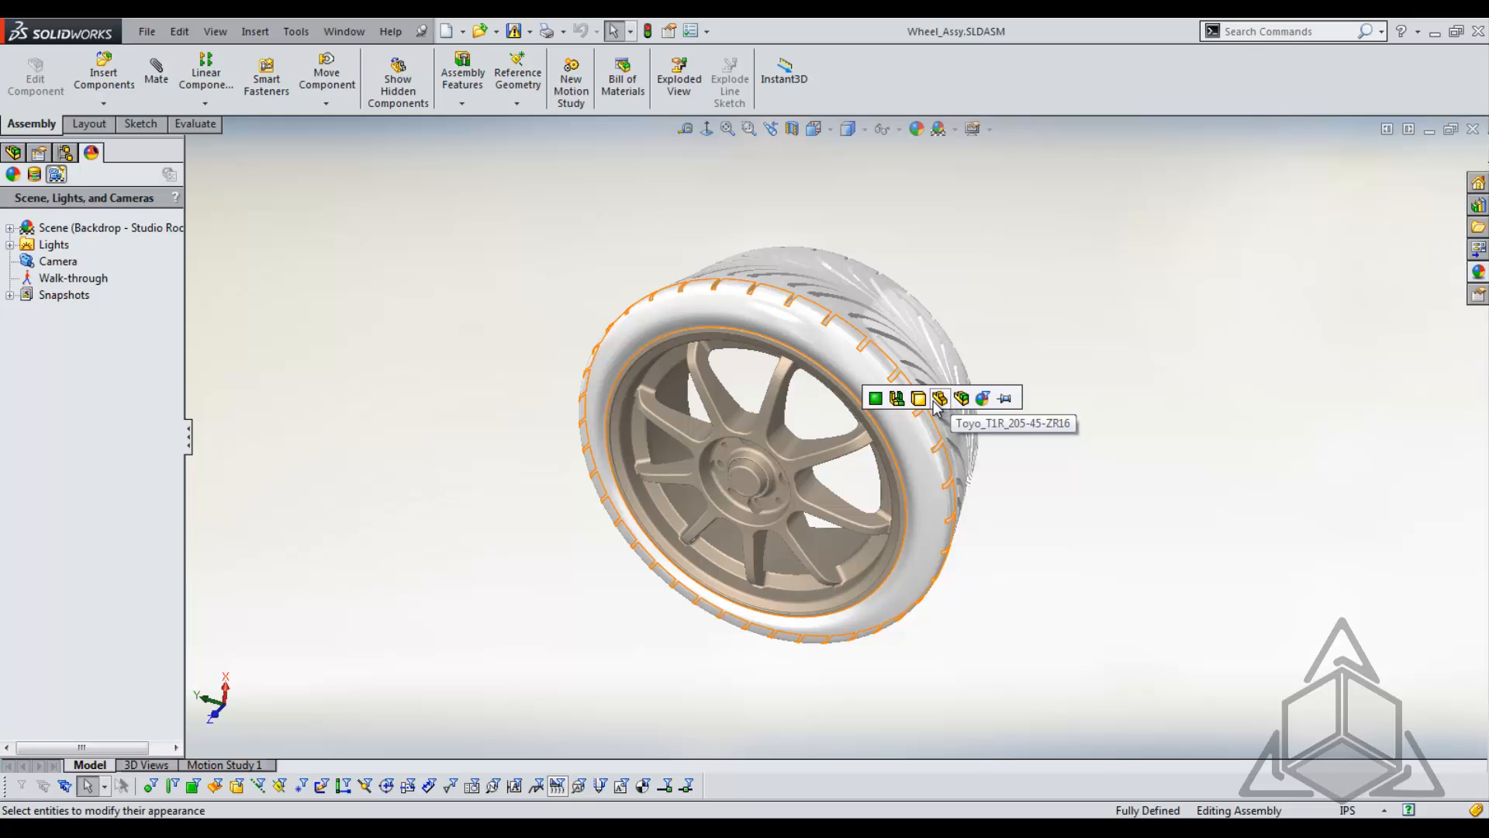
mouse_move(919, 399)
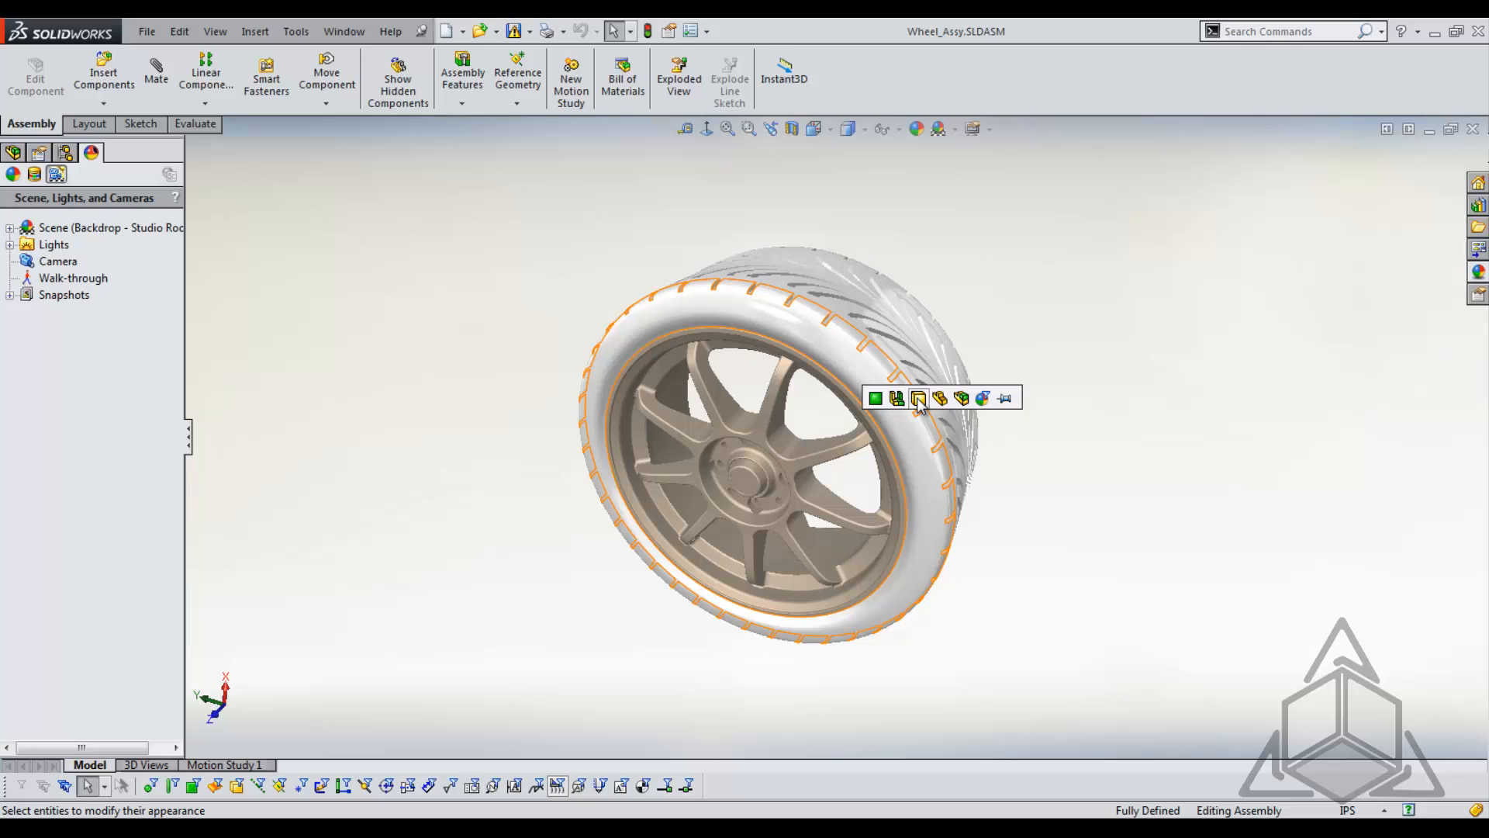
mouse_move(922, 405)
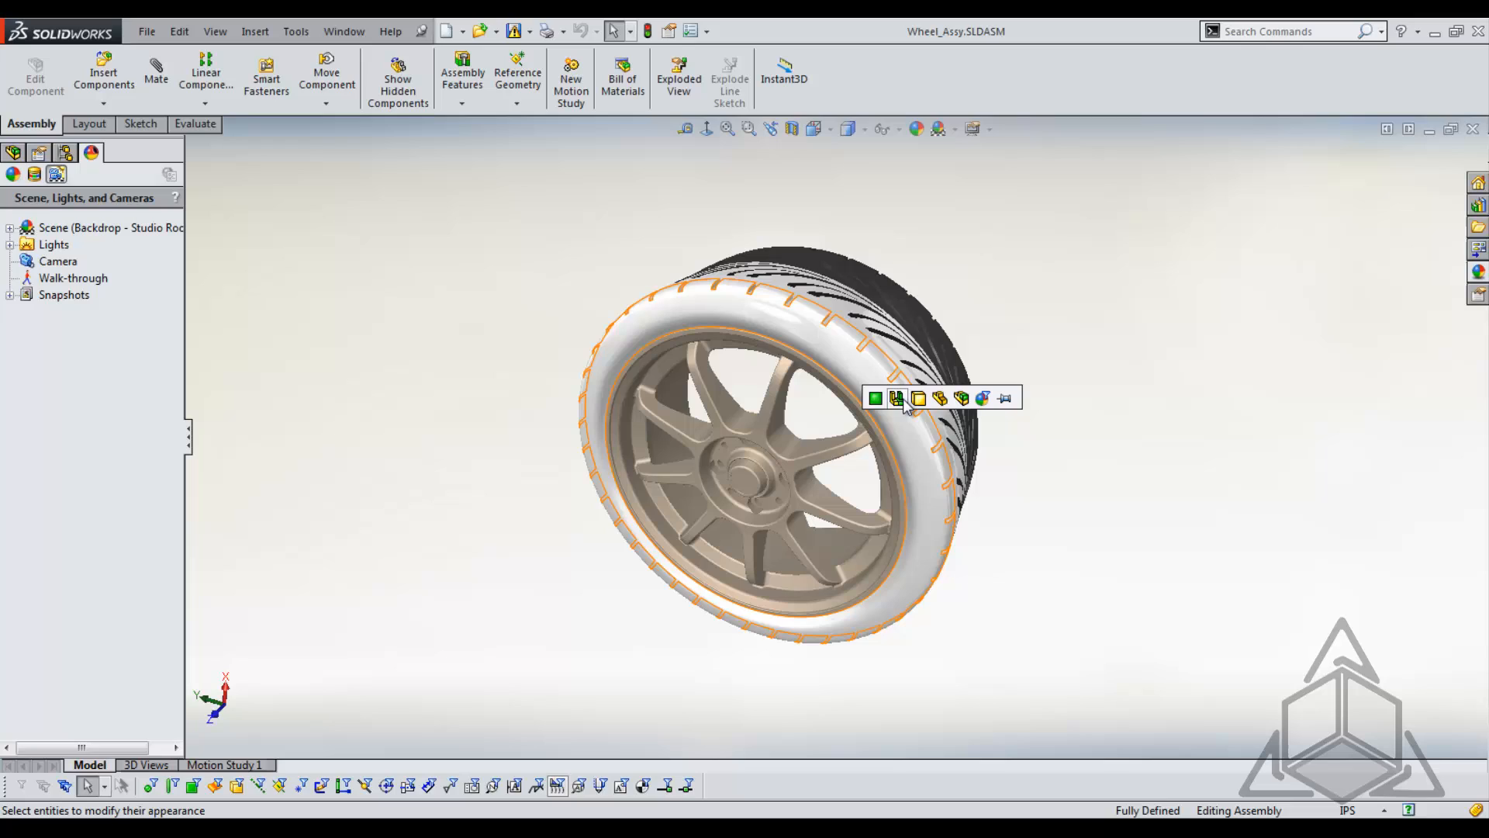
mouse_move(875, 397)
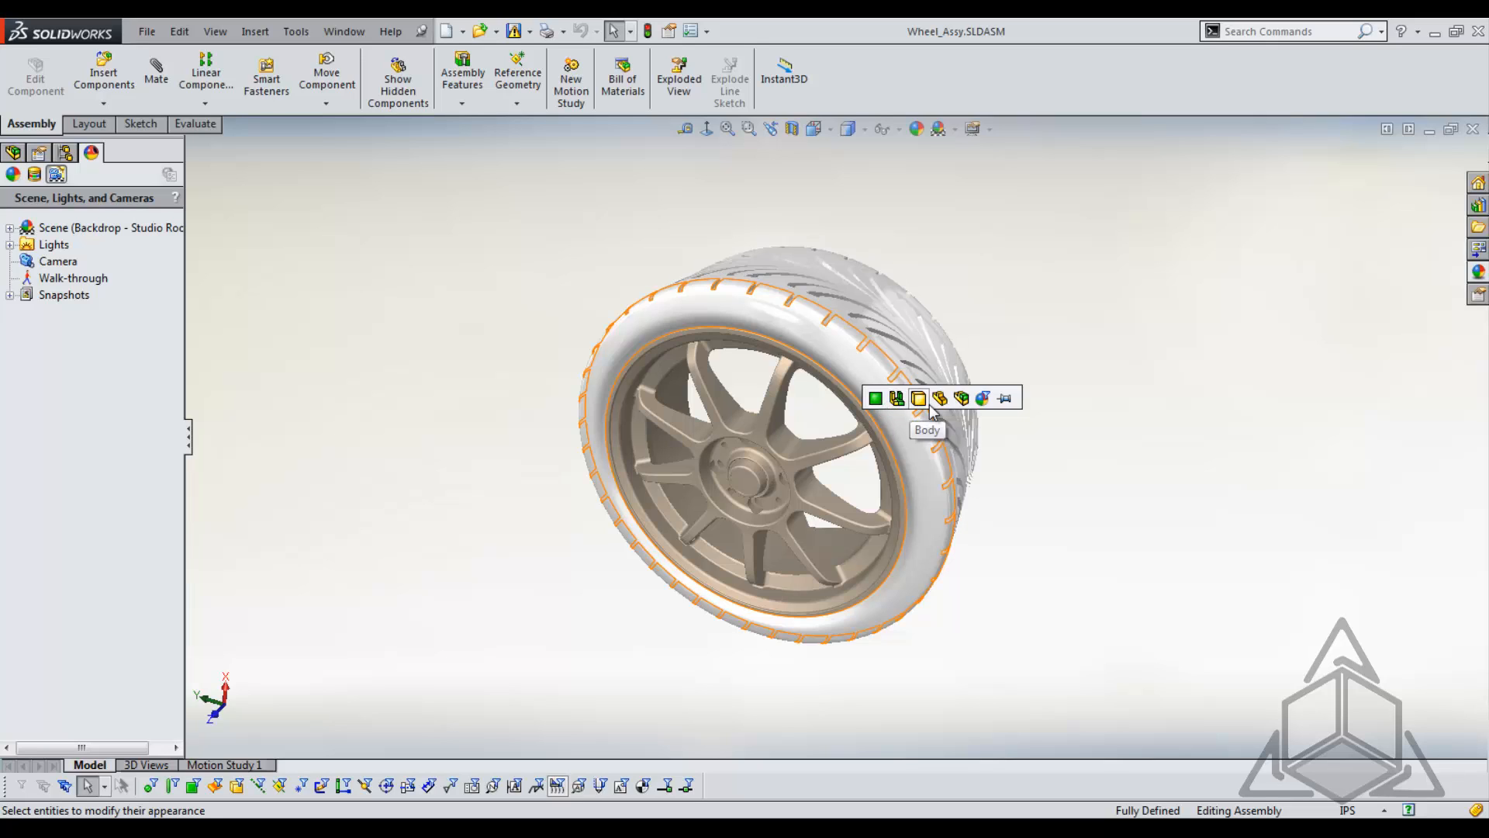
mouse_move(939, 398)
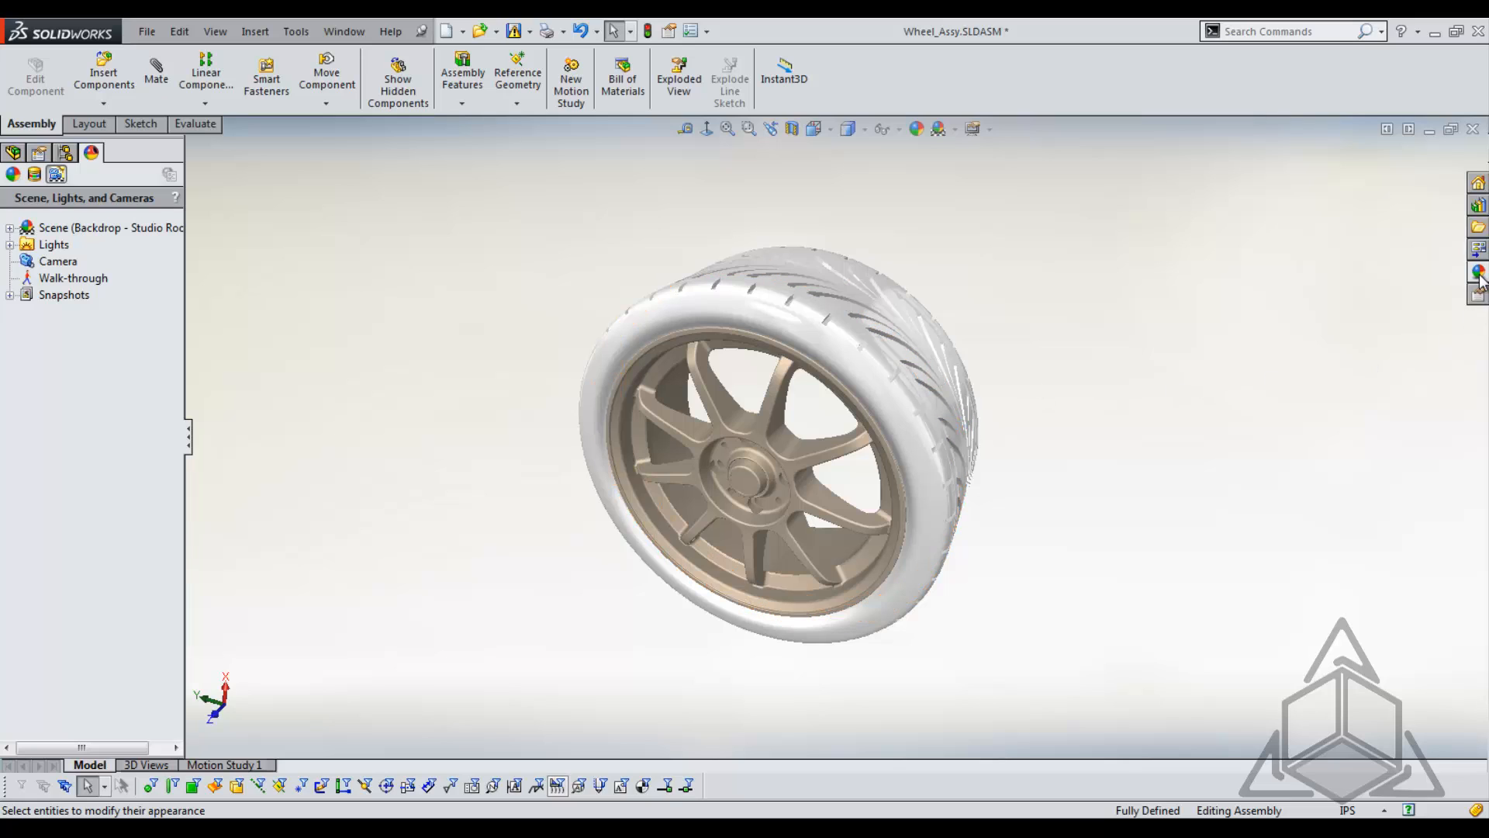
left_click(1476, 273)
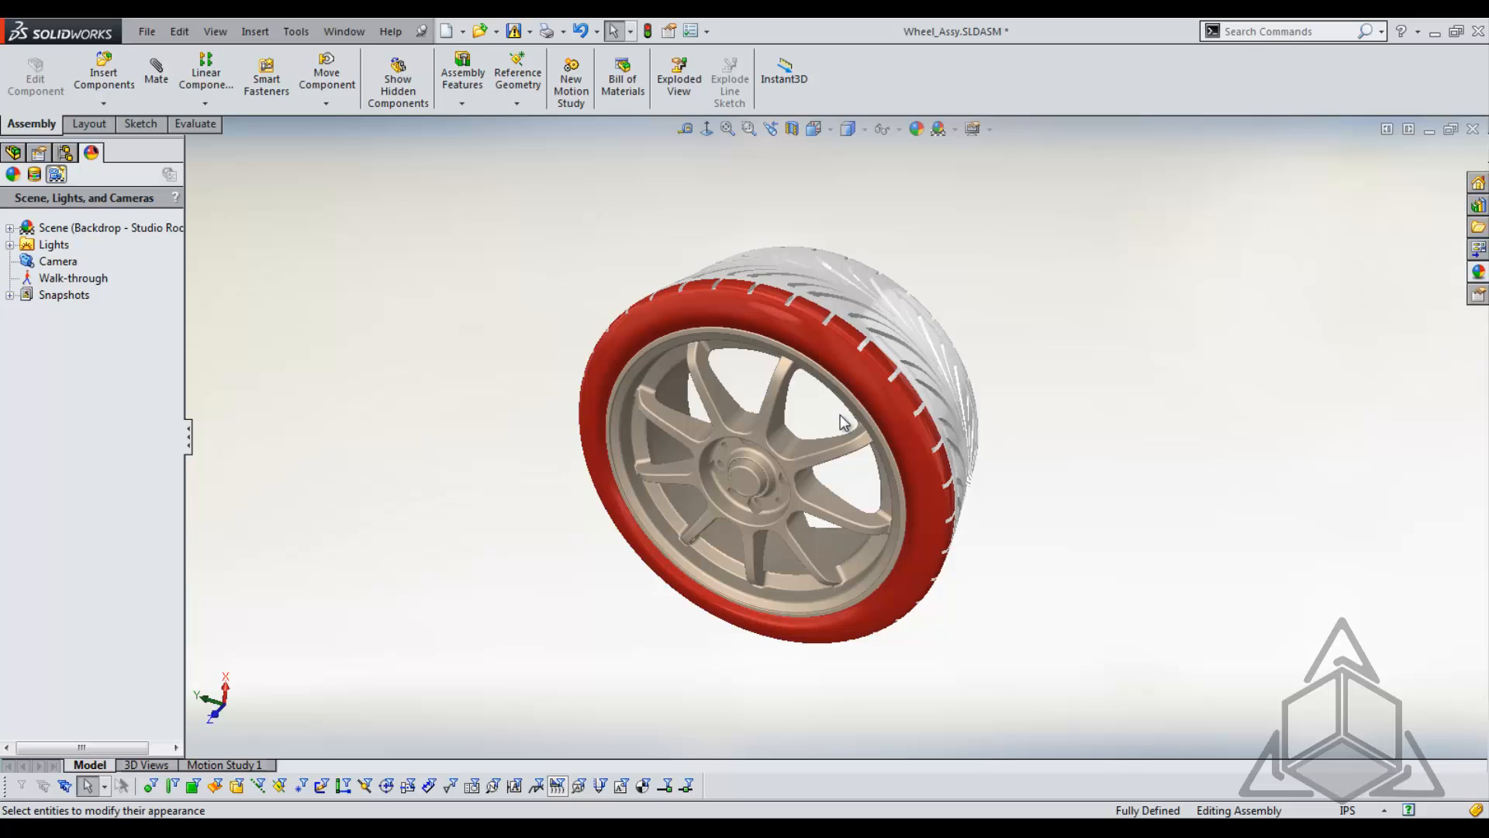
mouse_move(844, 420)
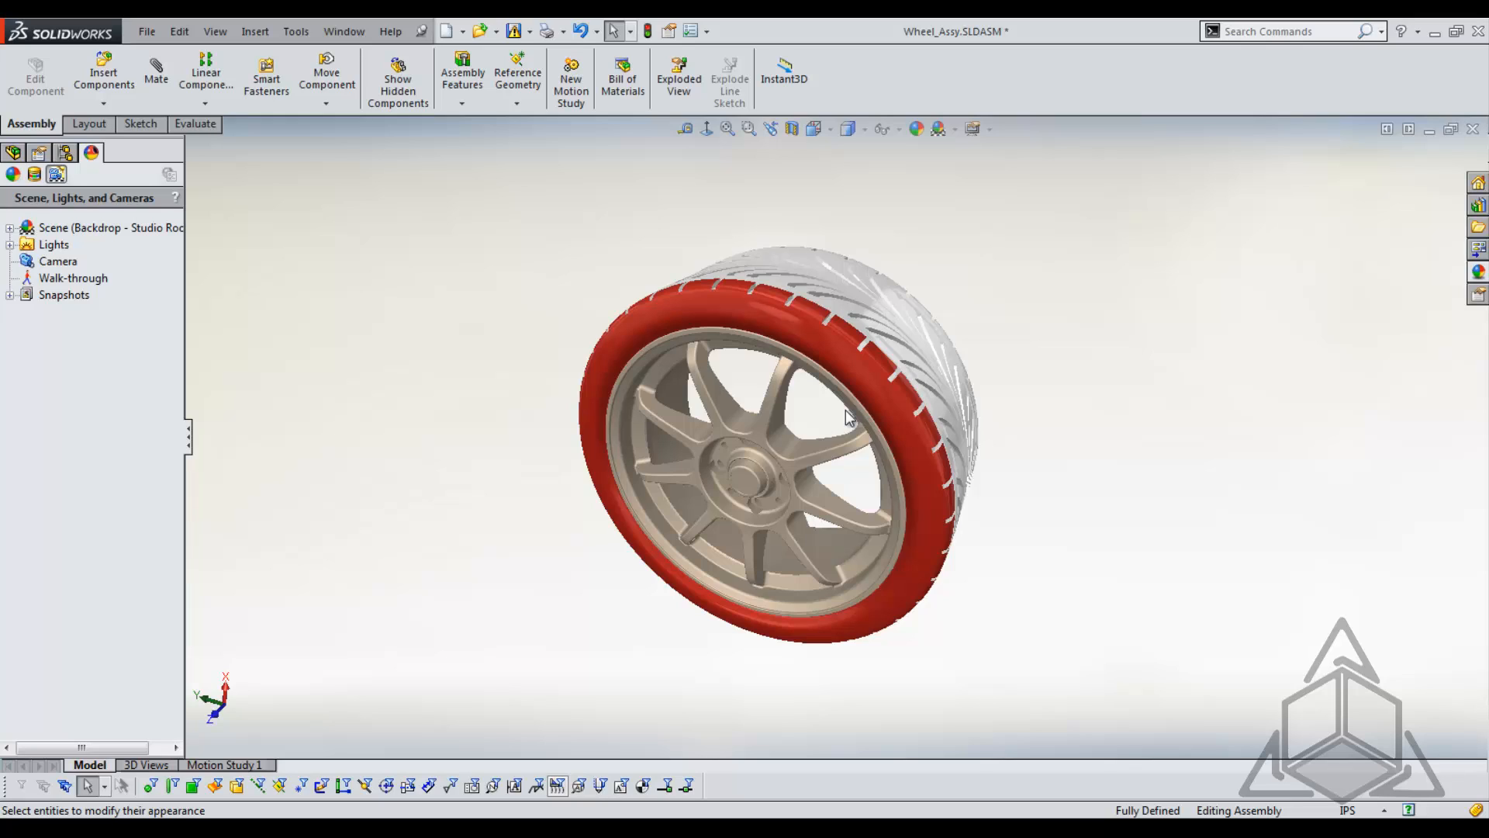
mouse_move(847, 419)
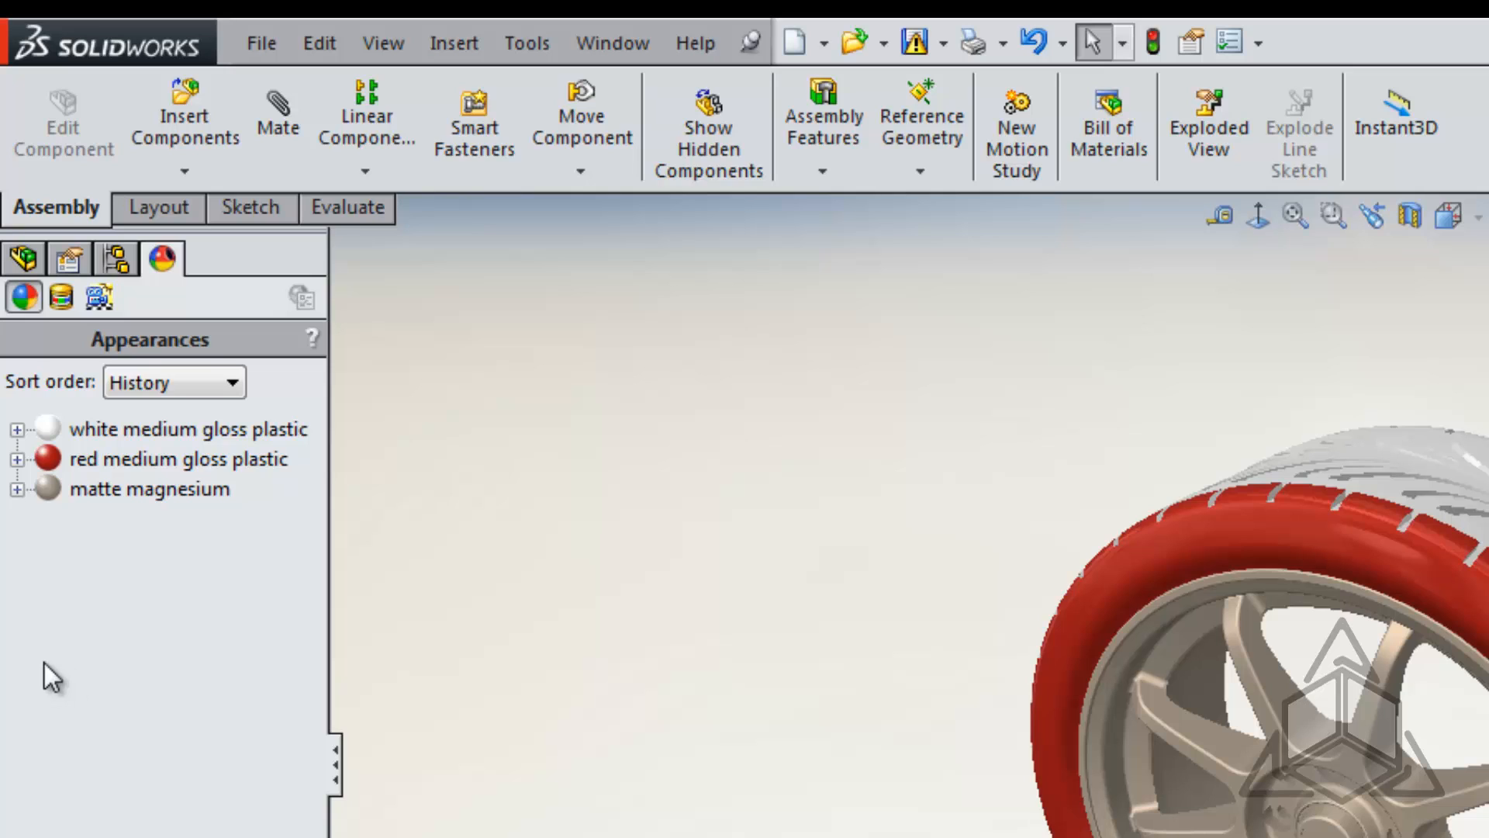
mouse_move(95, 488)
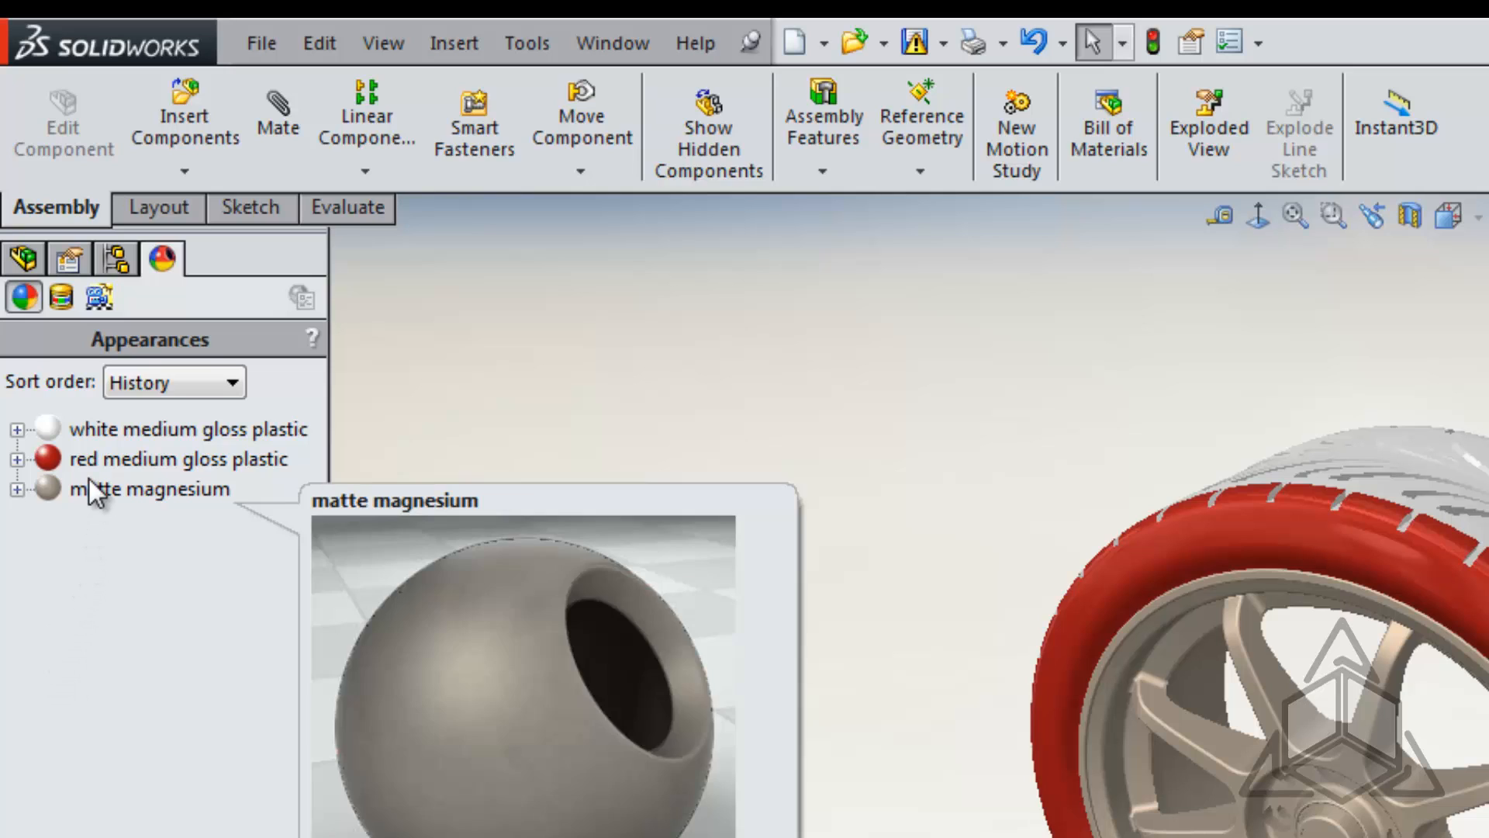
mouse_move(125, 448)
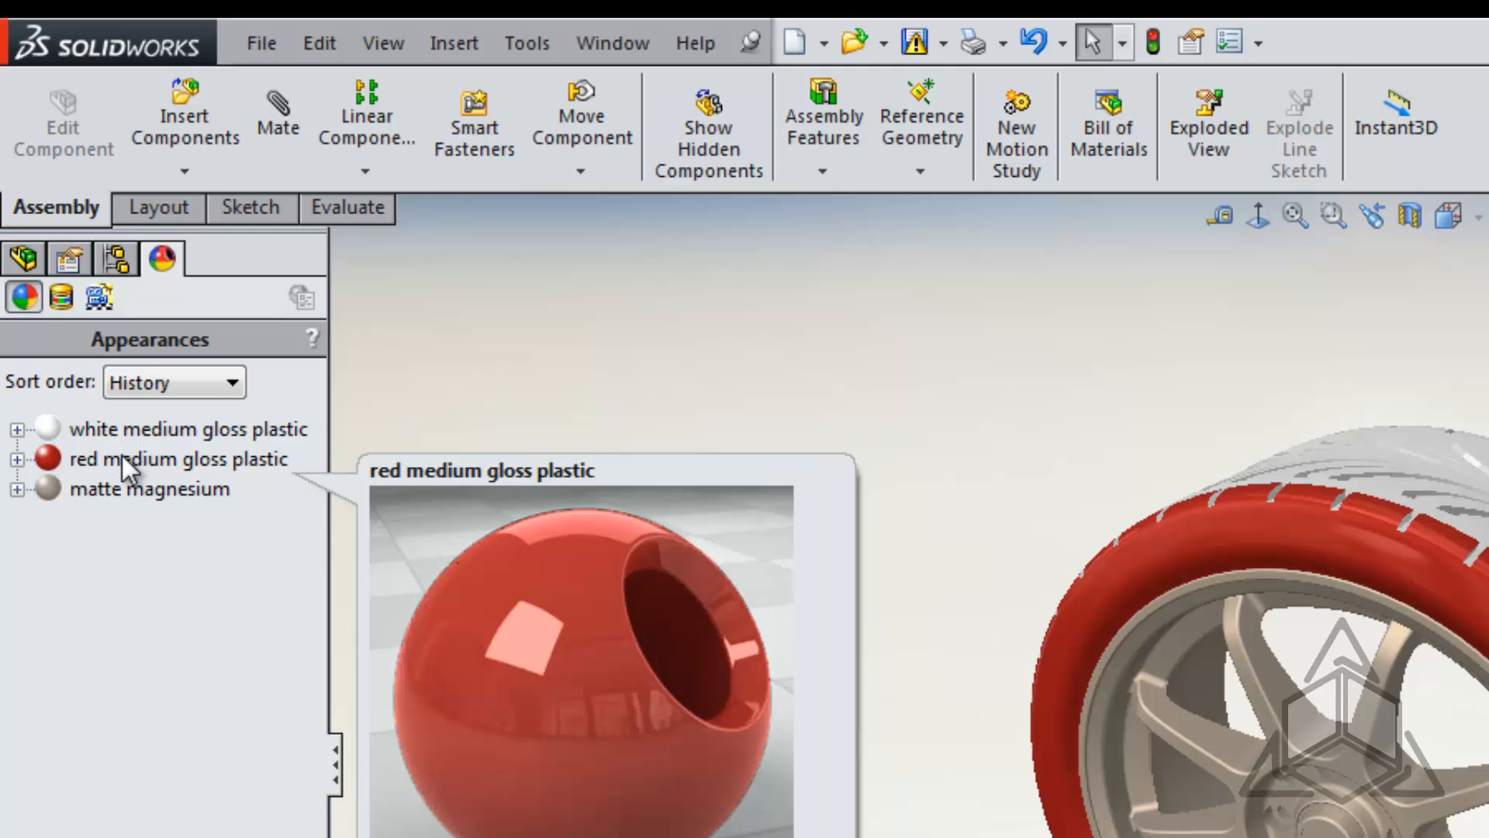
mouse_move(130, 457)
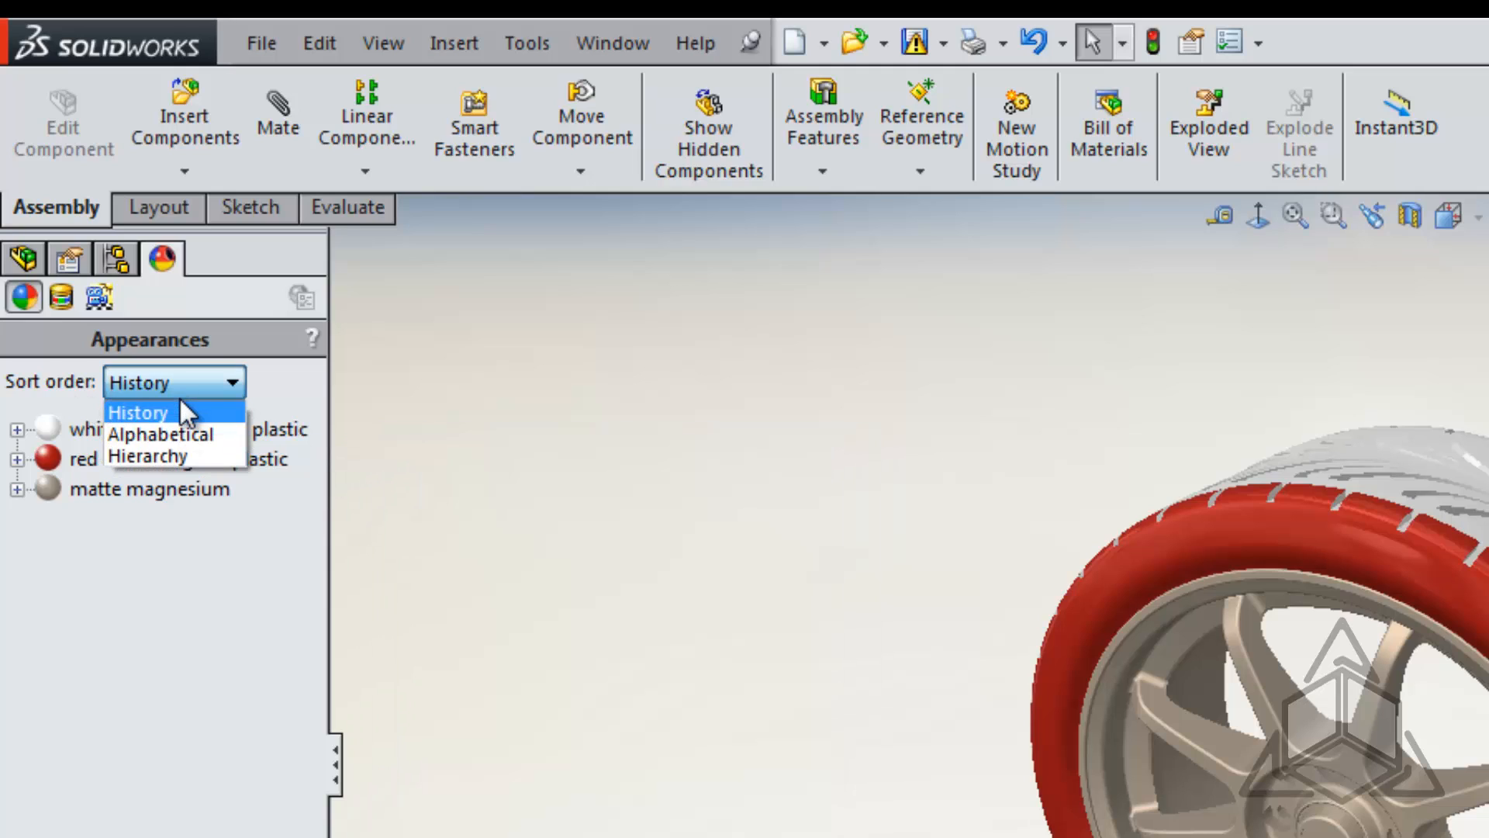
- Sort appearances by Hierarchy and expand the Face and Part groups
left_click(148, 456)
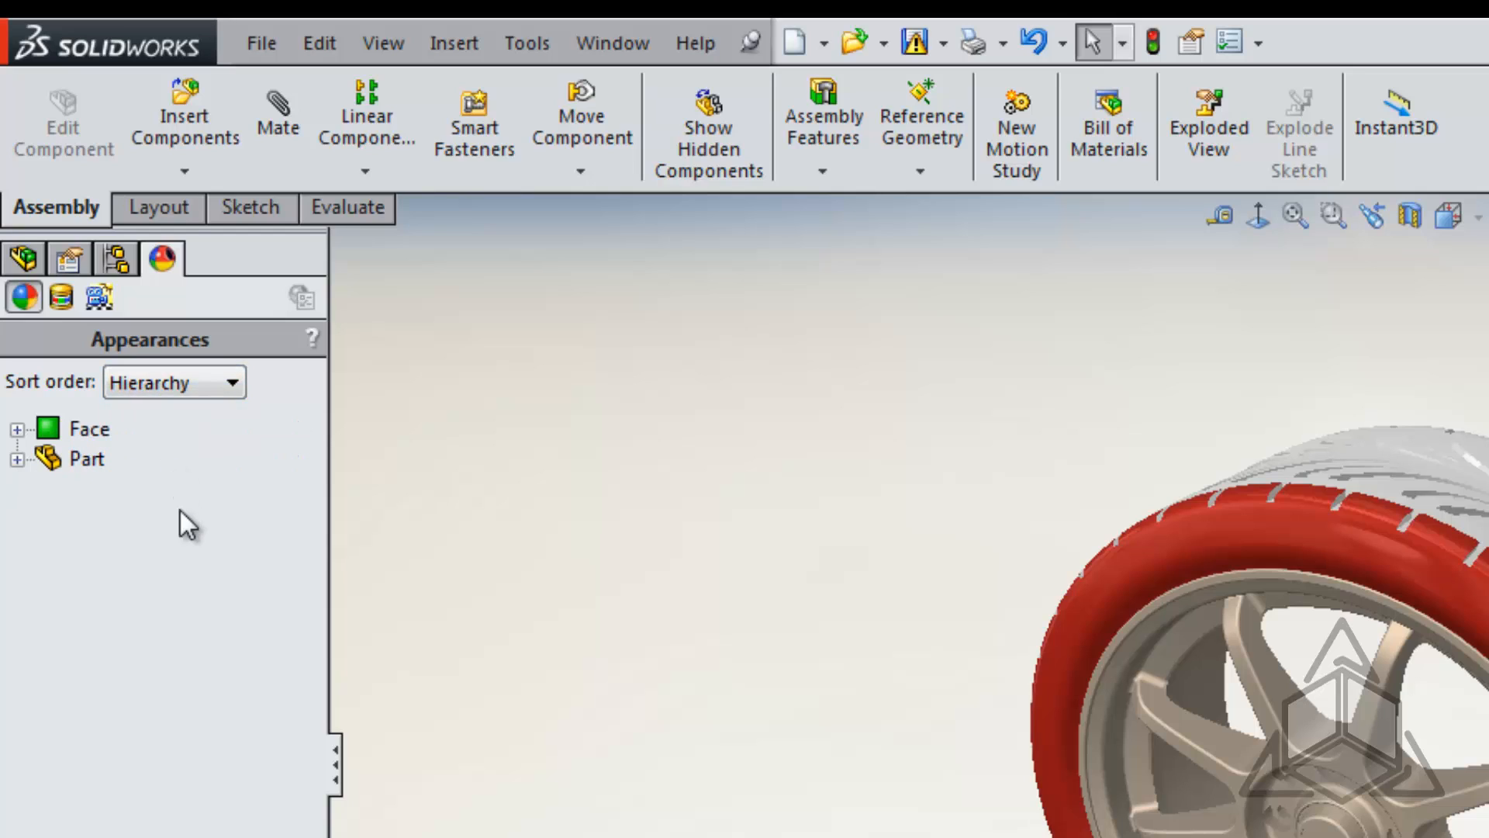
mouse_move(142, 585)
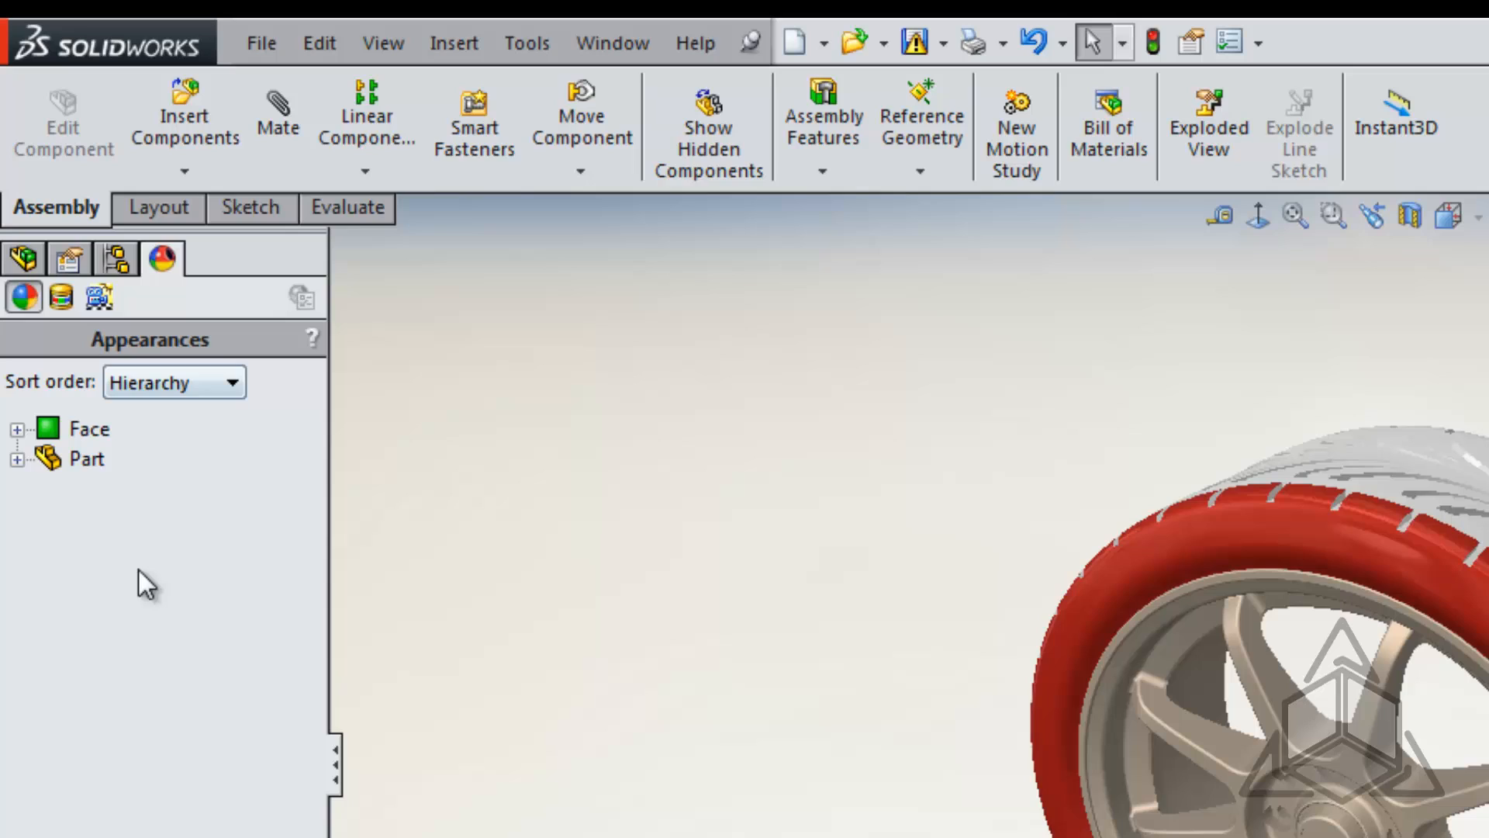
mouse_move(28, 519)
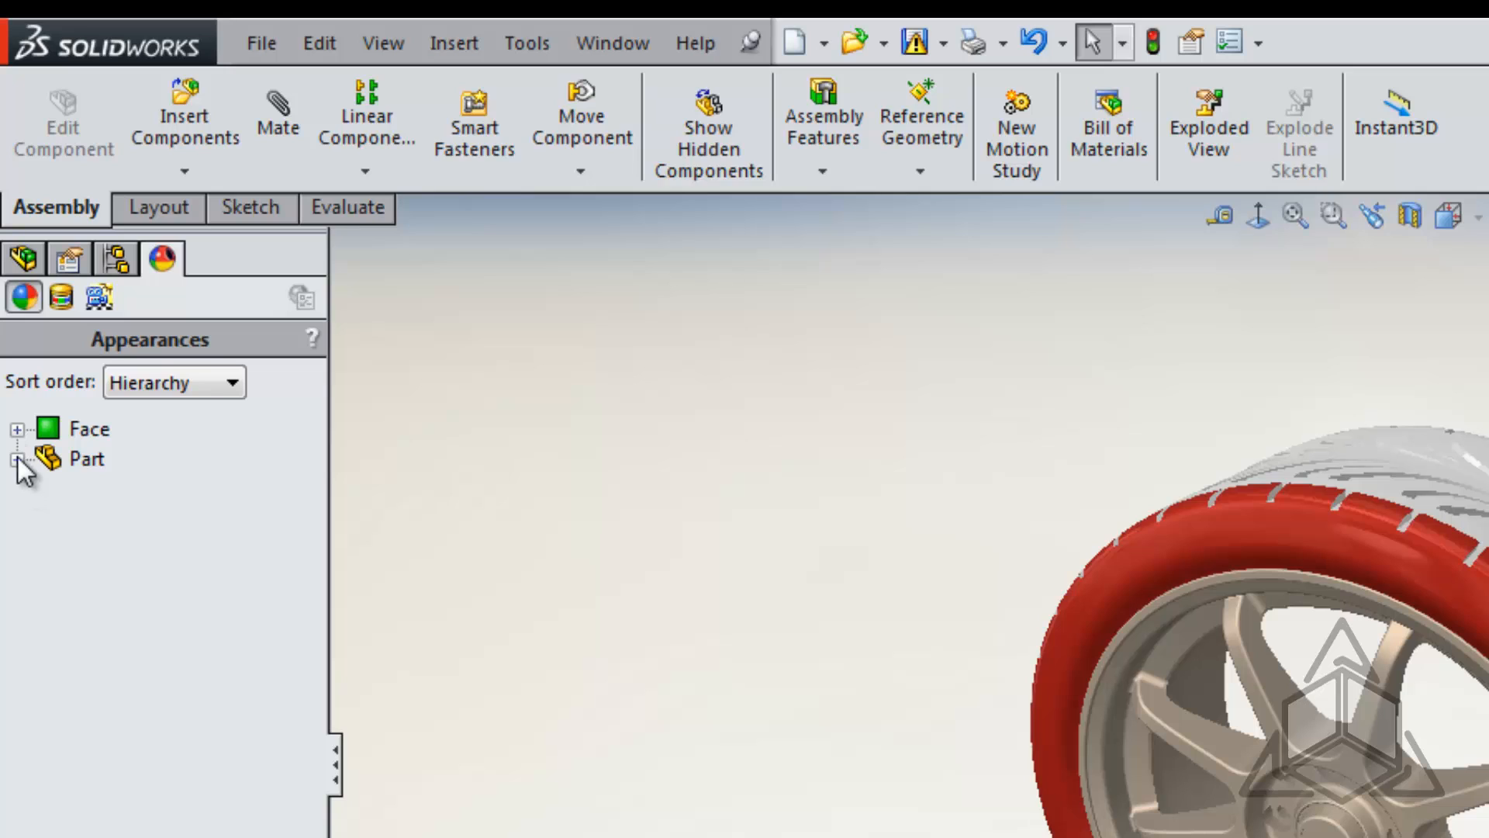
left_click(15, 428)
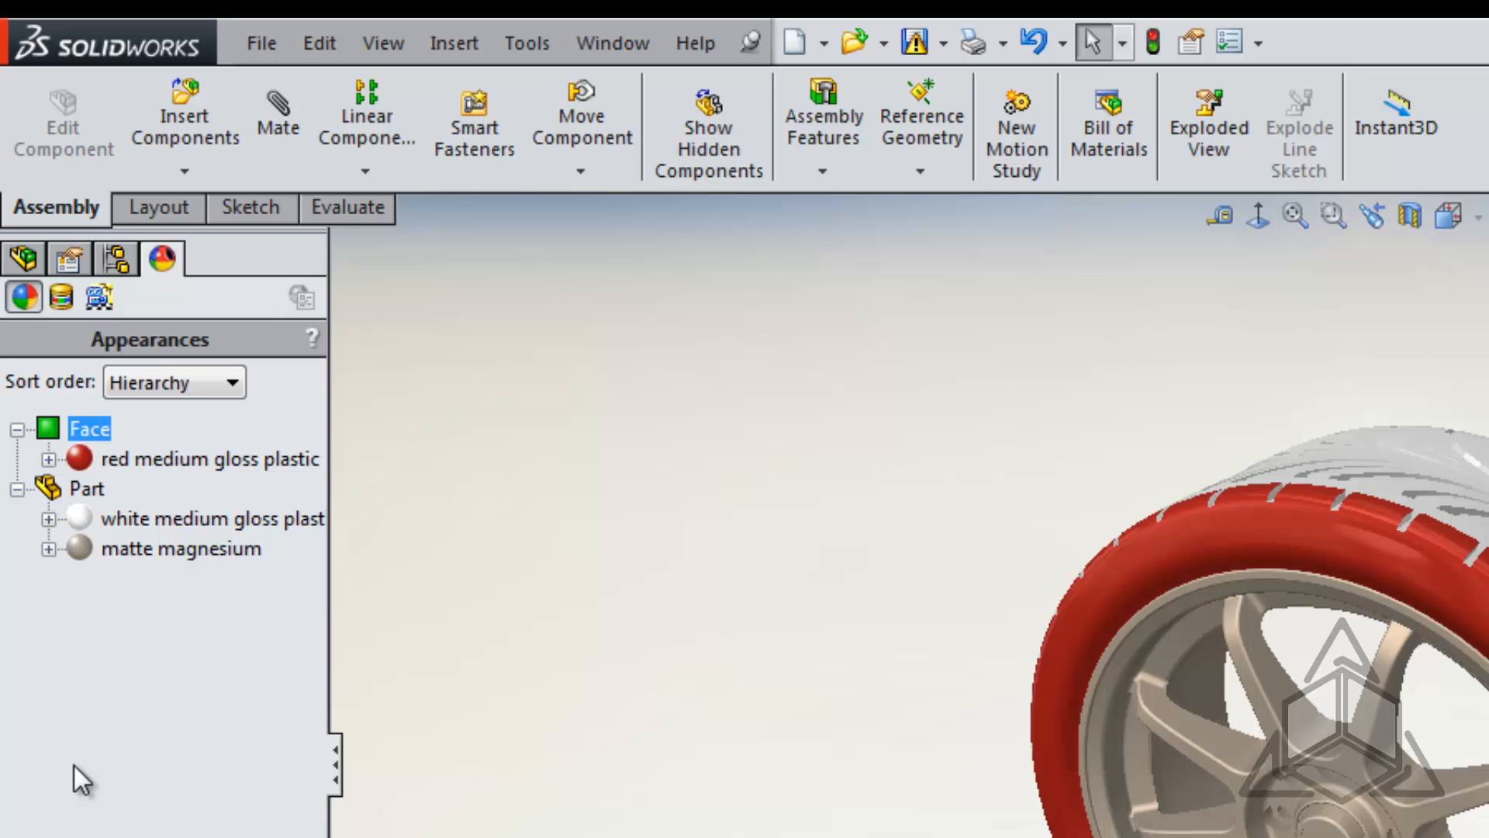
mouse_move(129, 473)
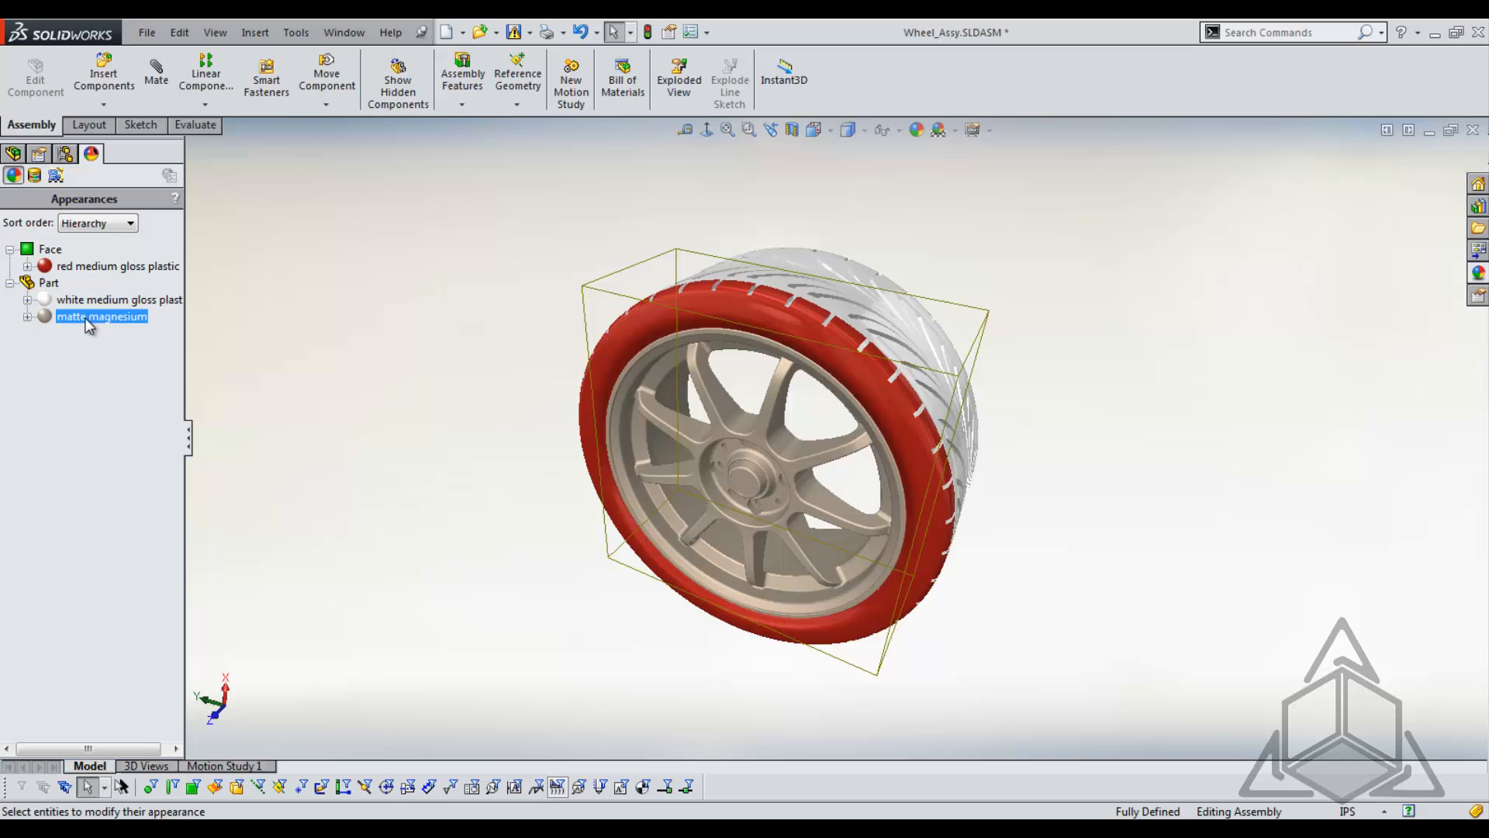
- Return to the FeatureManager tree and reveal the Display Pane columns beside it
left_click(14, 154)
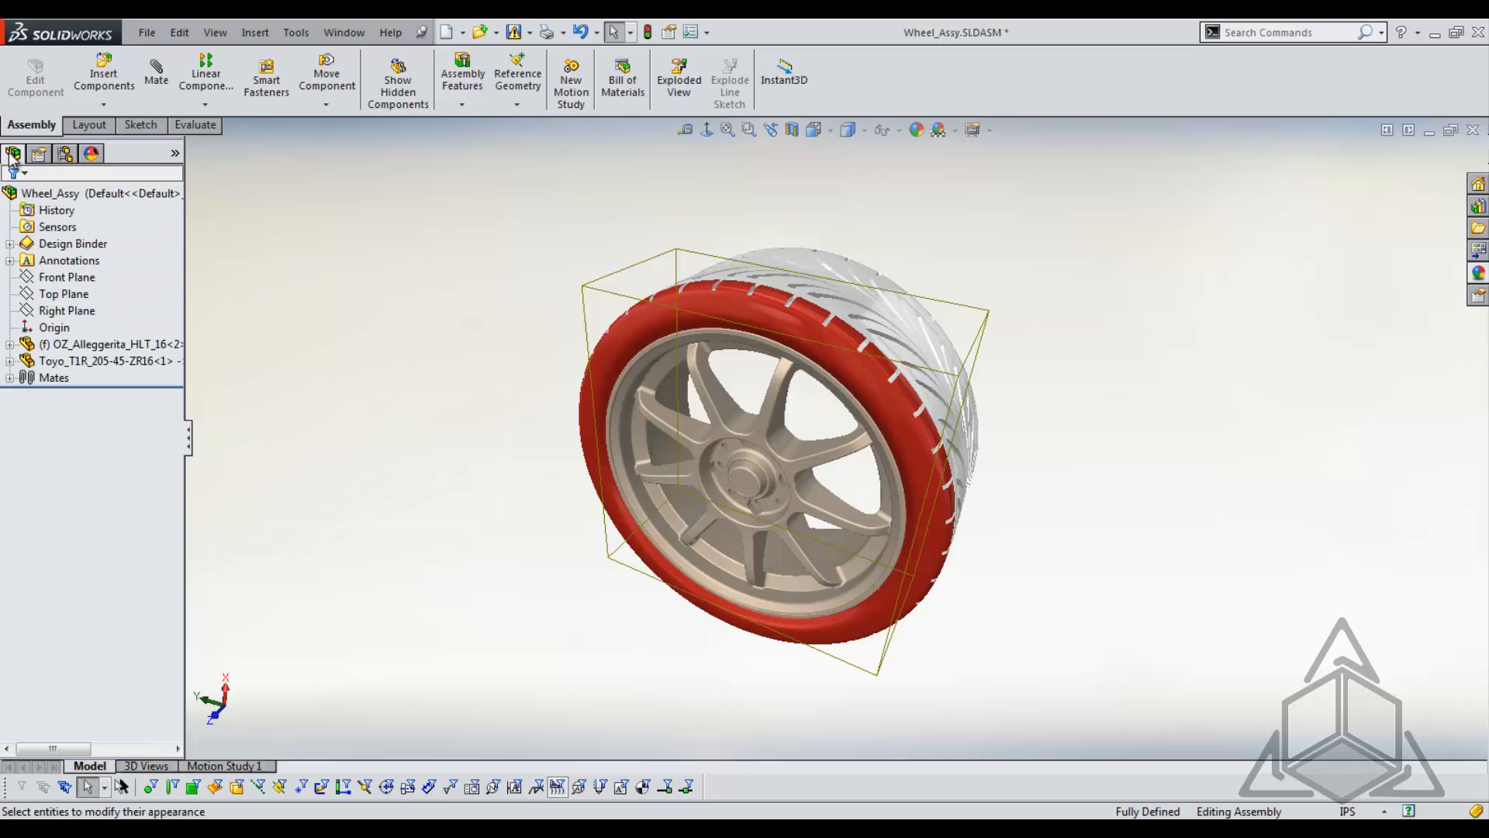
left_click(56, 210)
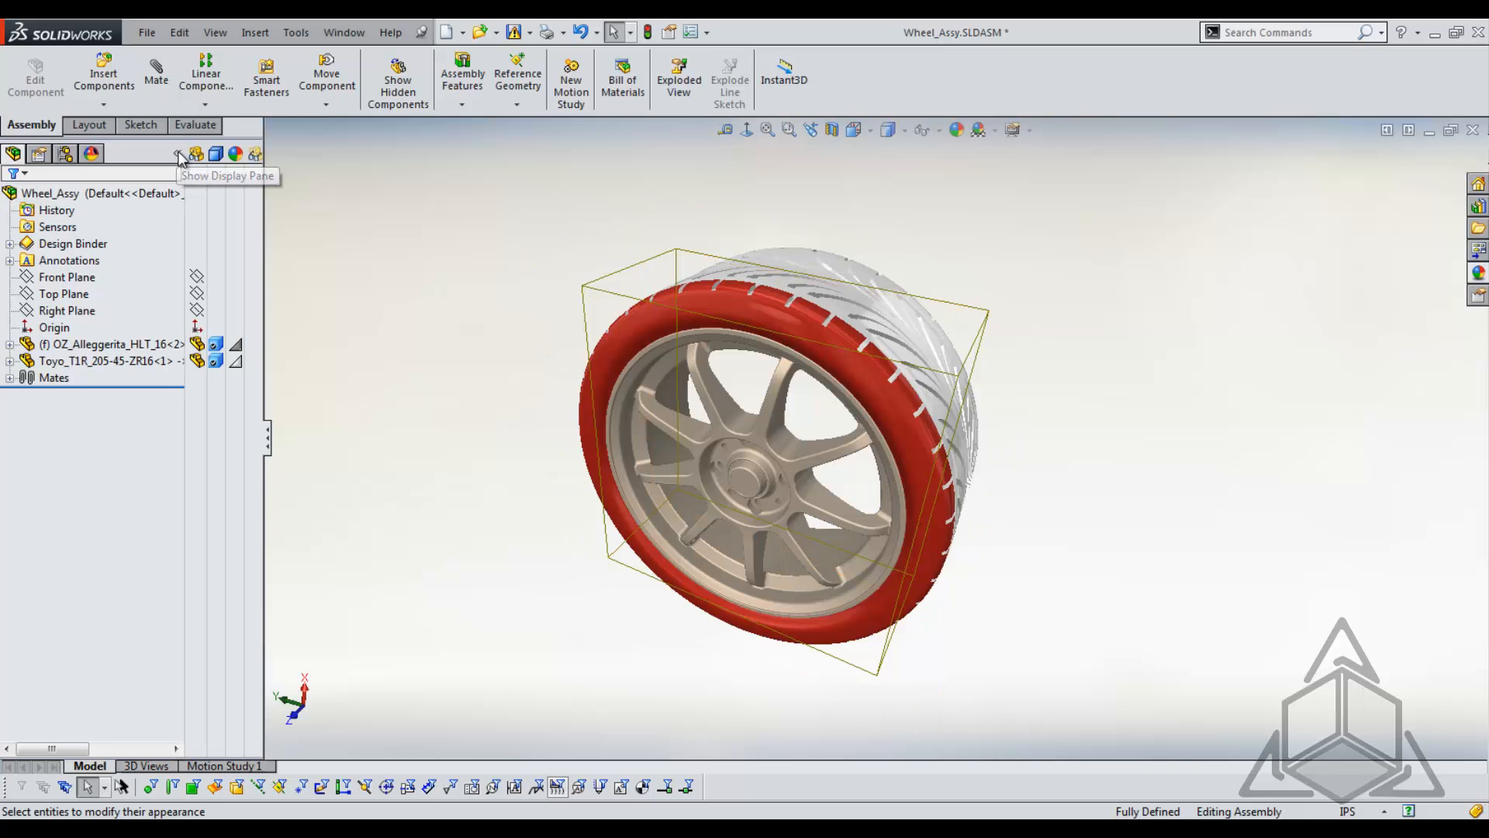
left_click(54, 377)
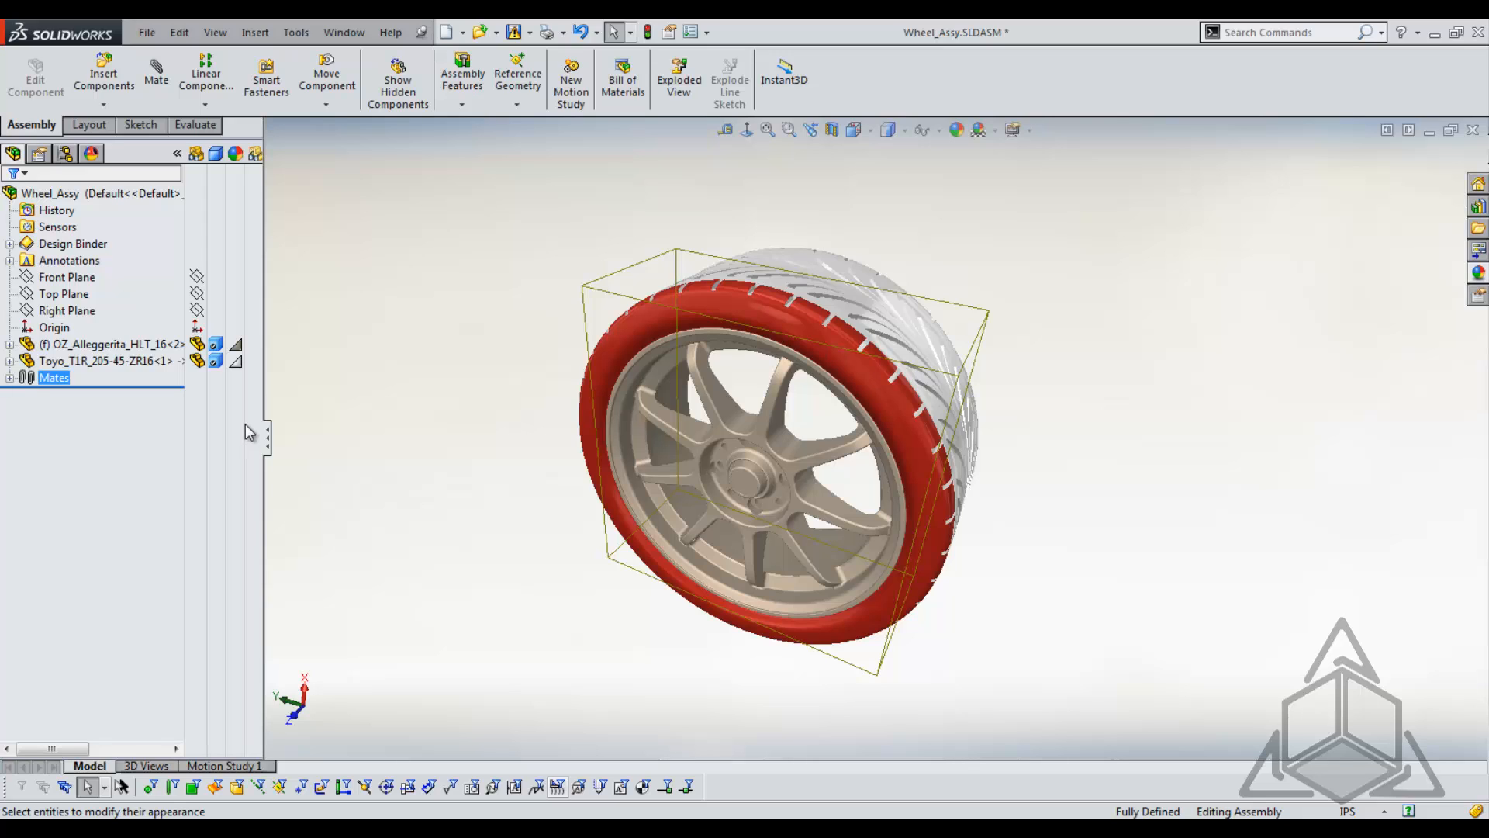
- Select the wheel assembly, then pick the tire component for an appearance override
left_click(51, 192)
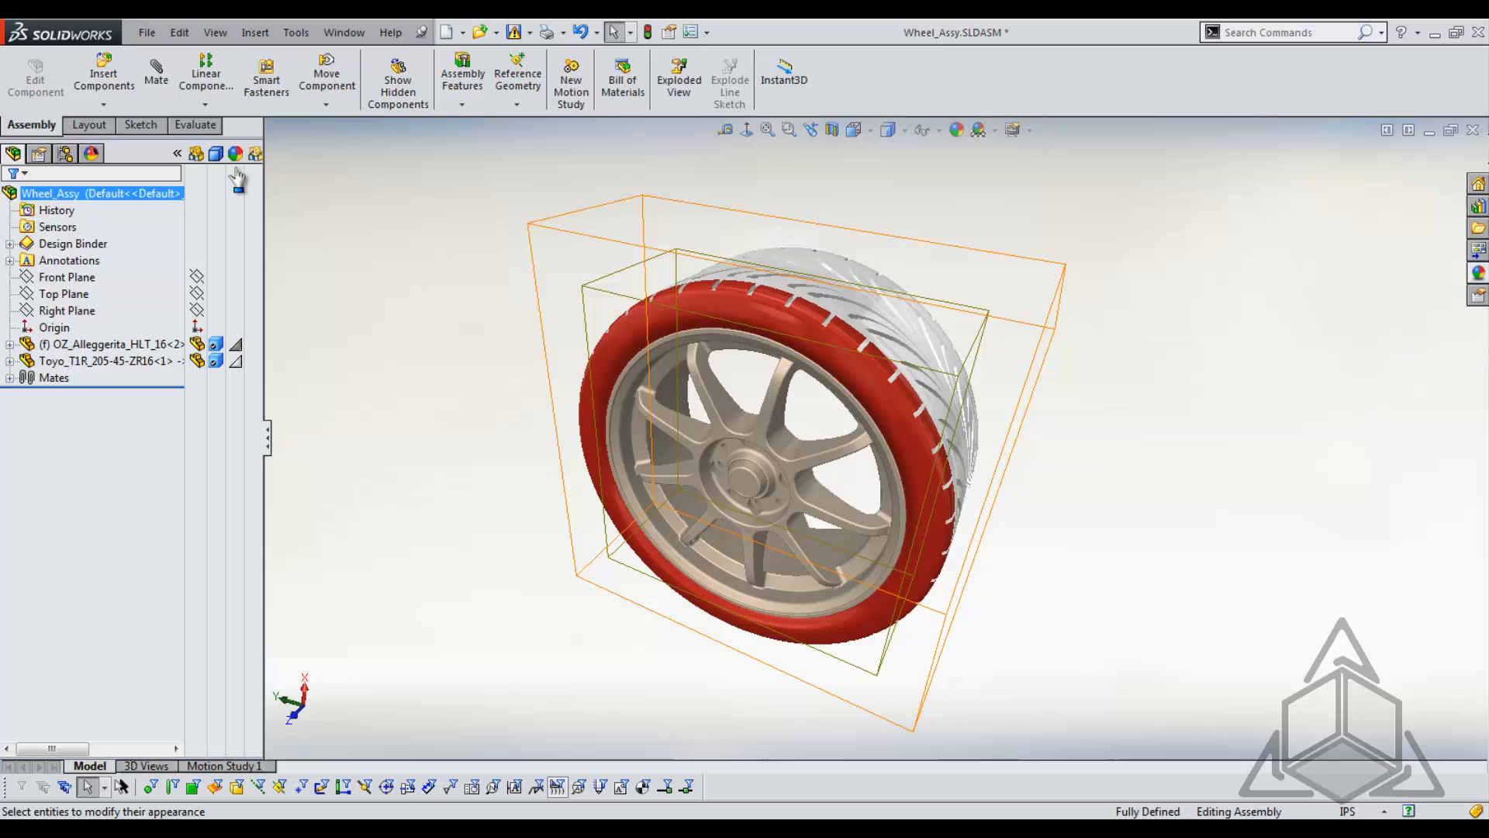
mouse_move(236, 153)
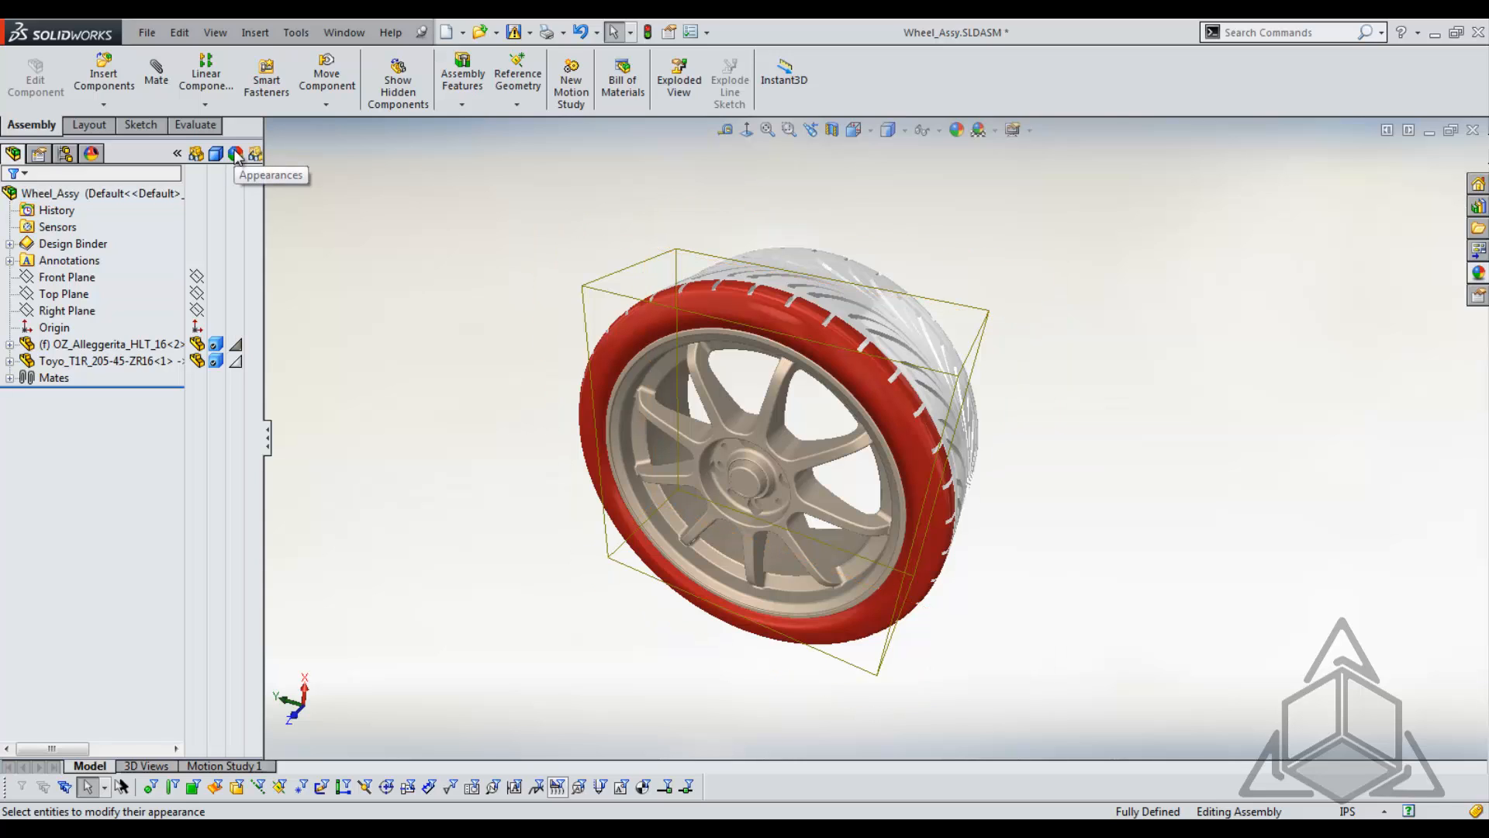
mouse_move(270, 337)
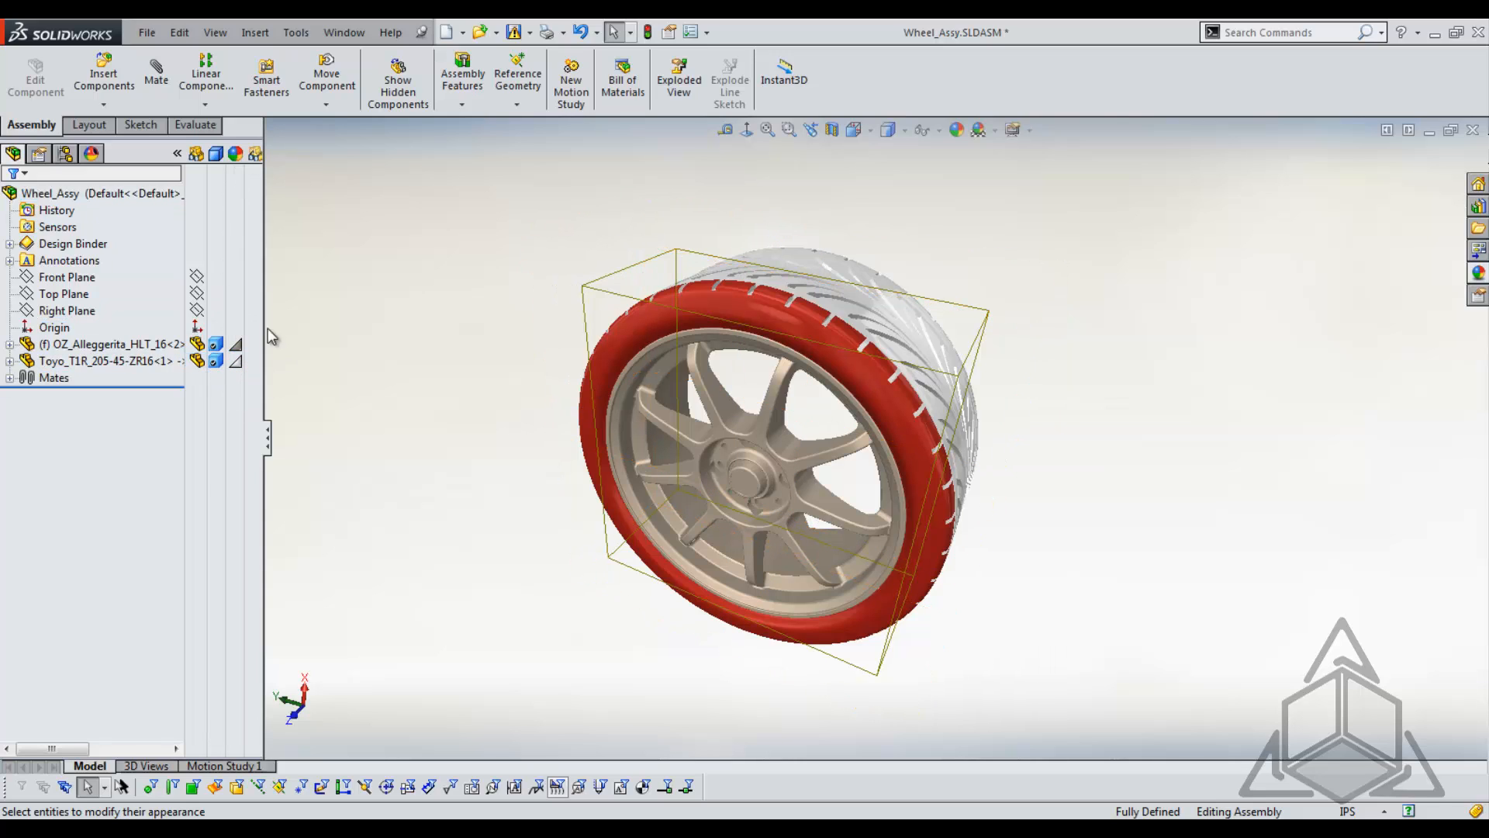
left_click(55, 379)
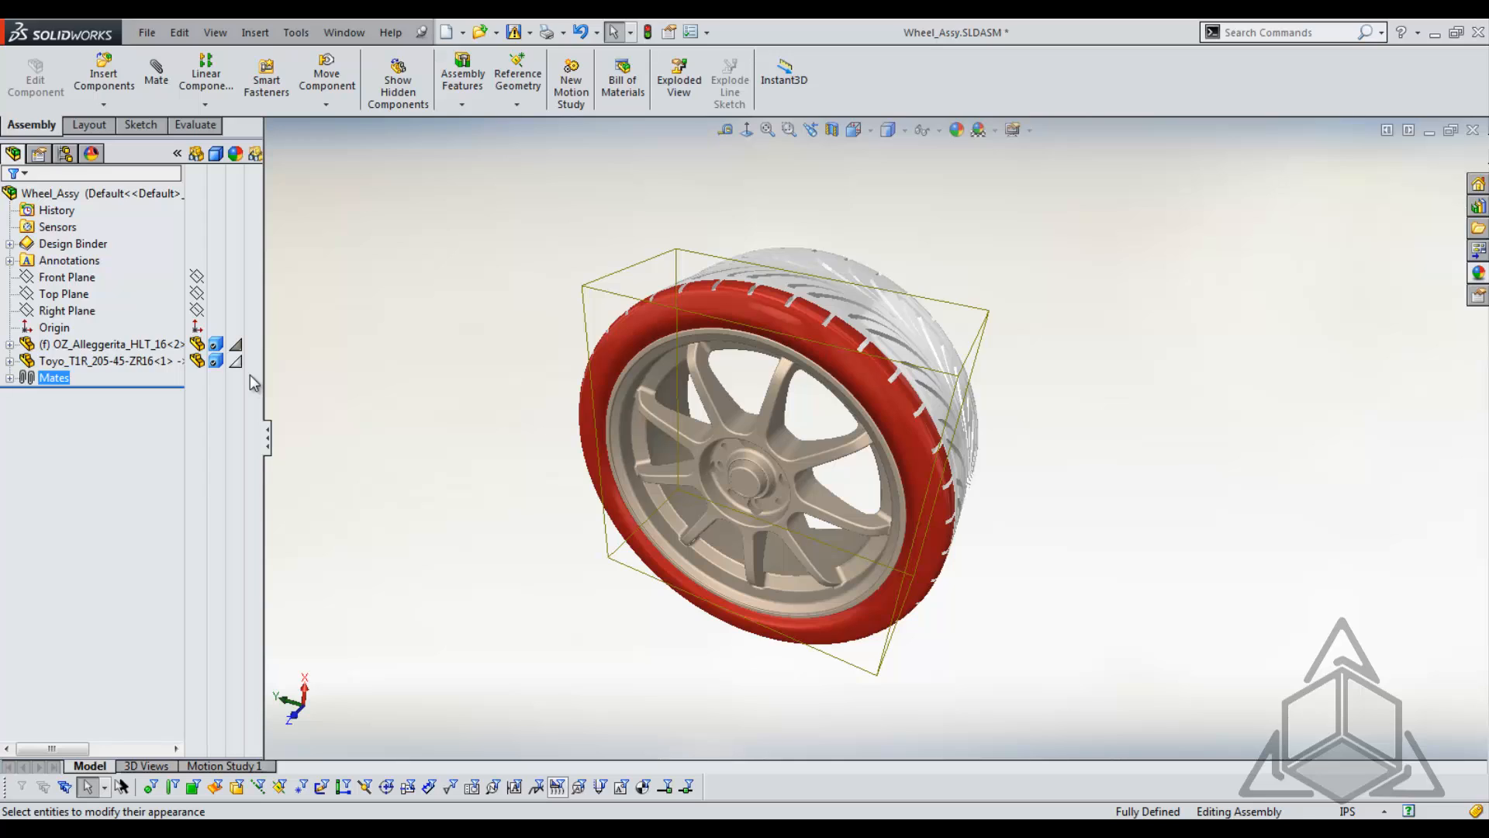
mouse_move(242, 379)
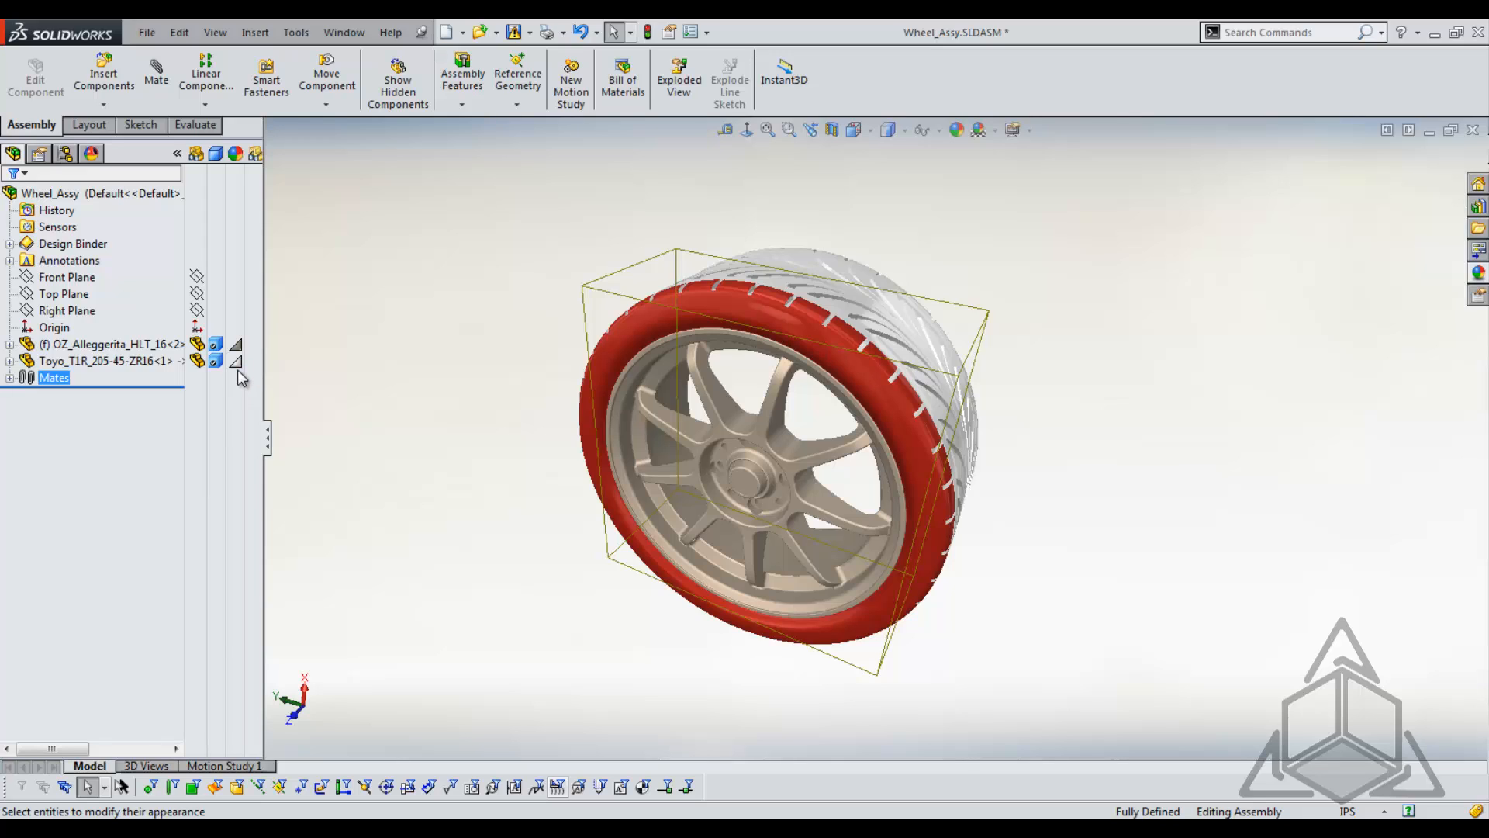
mouse_move(239, 378)
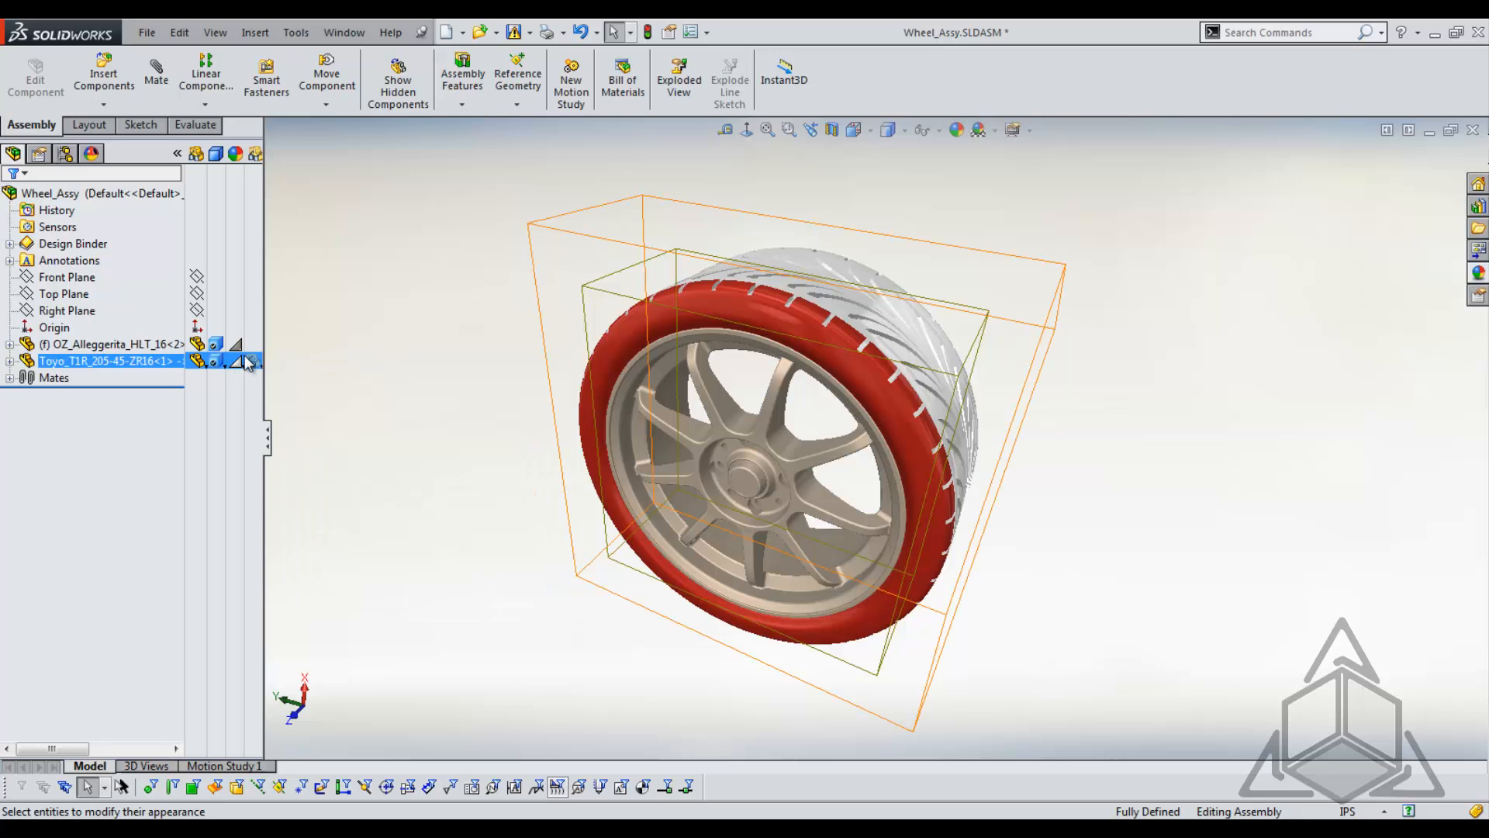
left_click(55, 377)
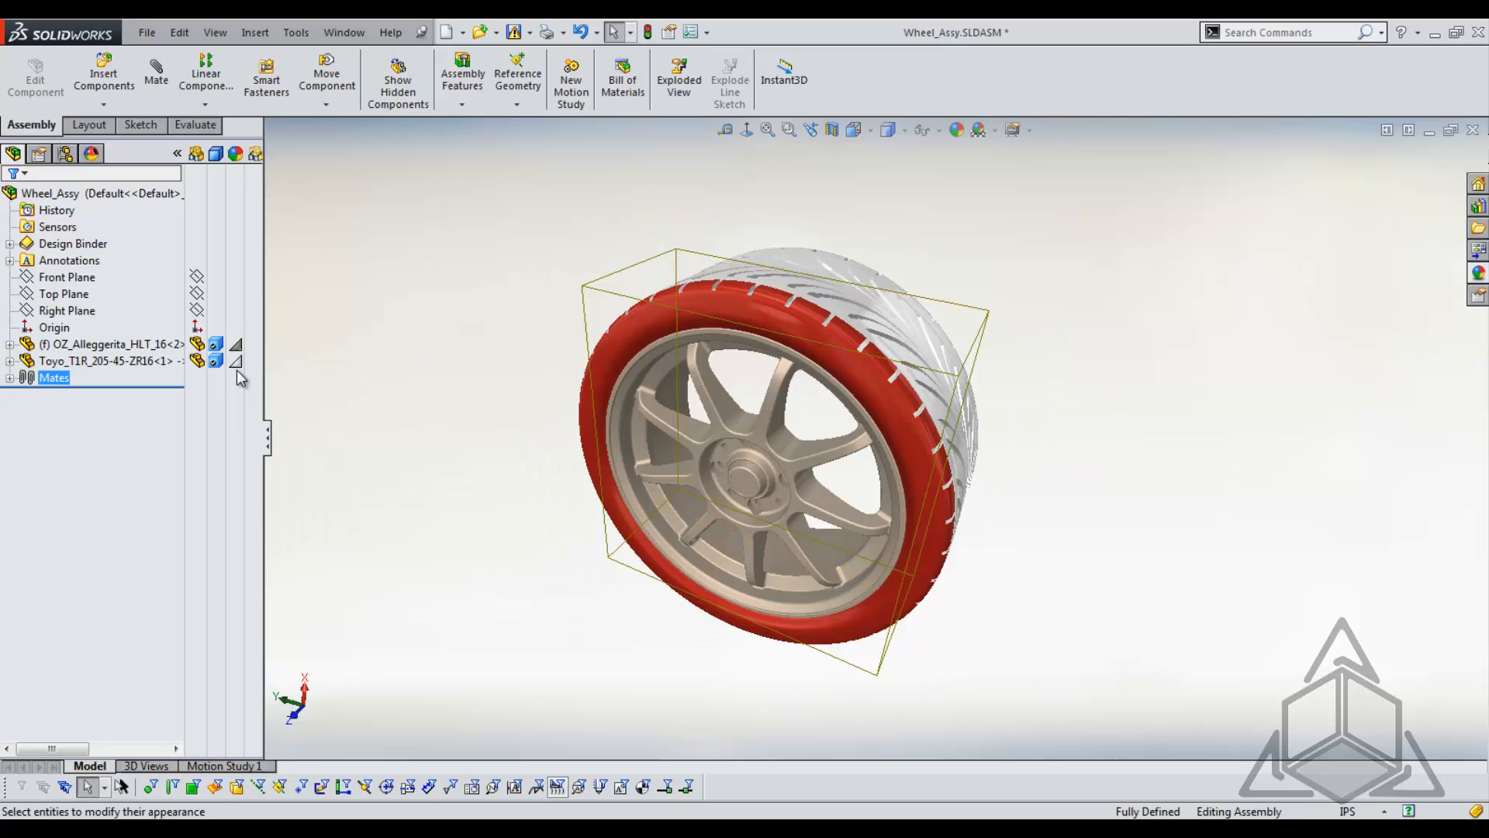
mouse_move(1478, 276)
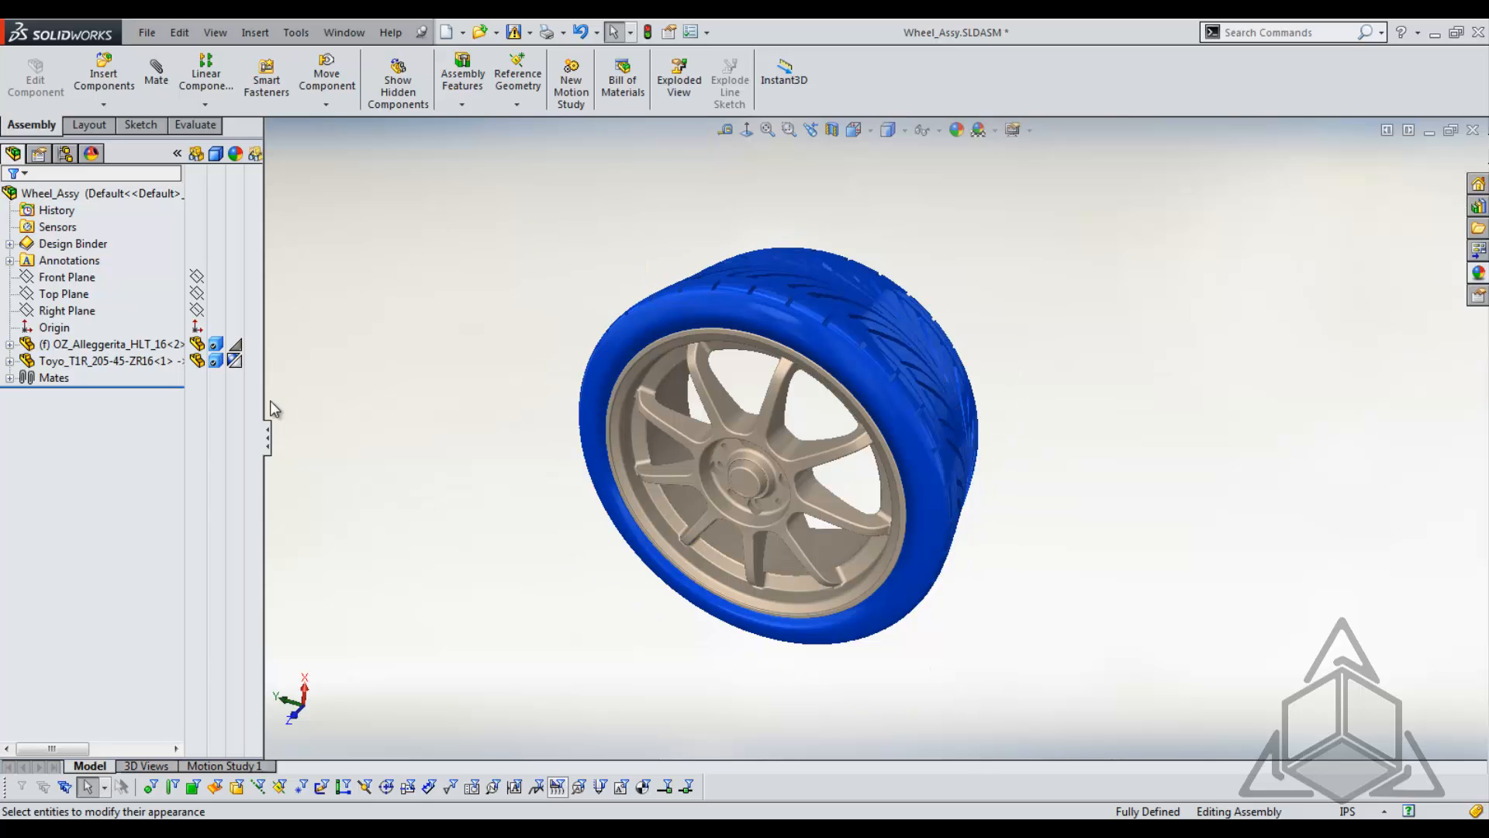
- Apply a blue component-level appearance to the tire, overriding its red and white look
left_click(104, 361)
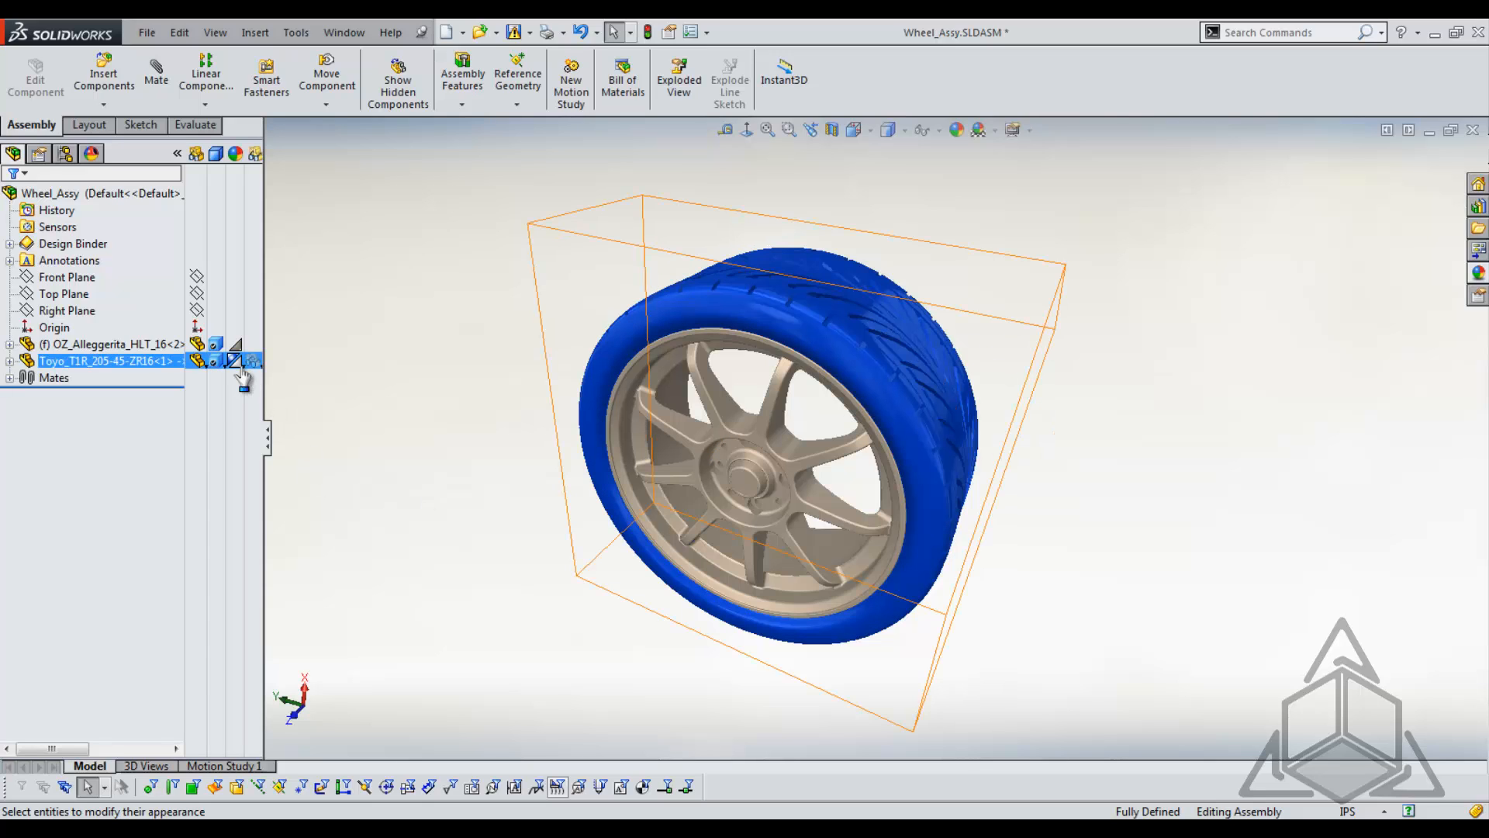